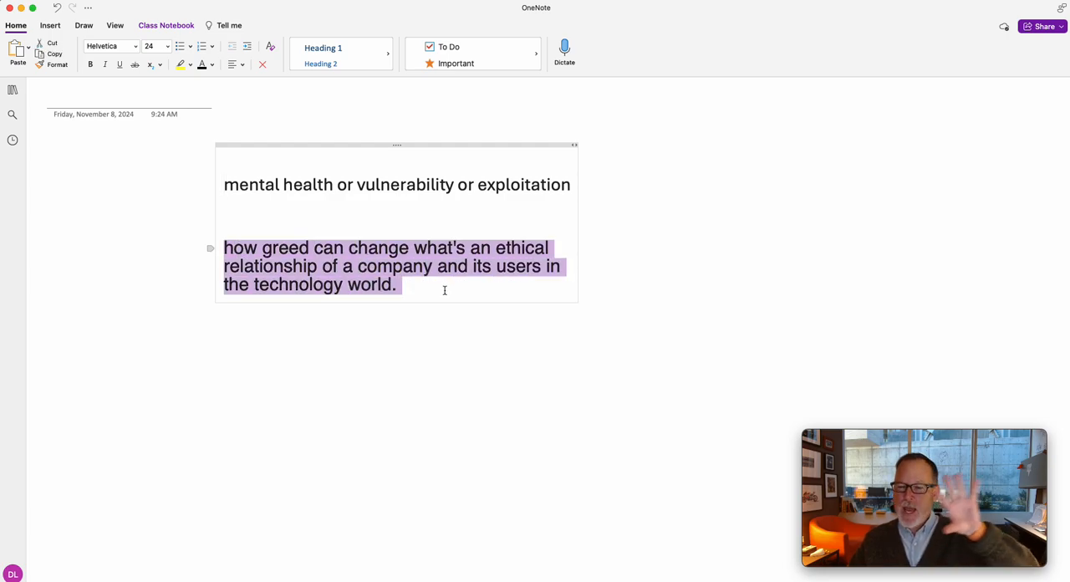
{"action": "mouse_move", "coordinate": [450, 283]}
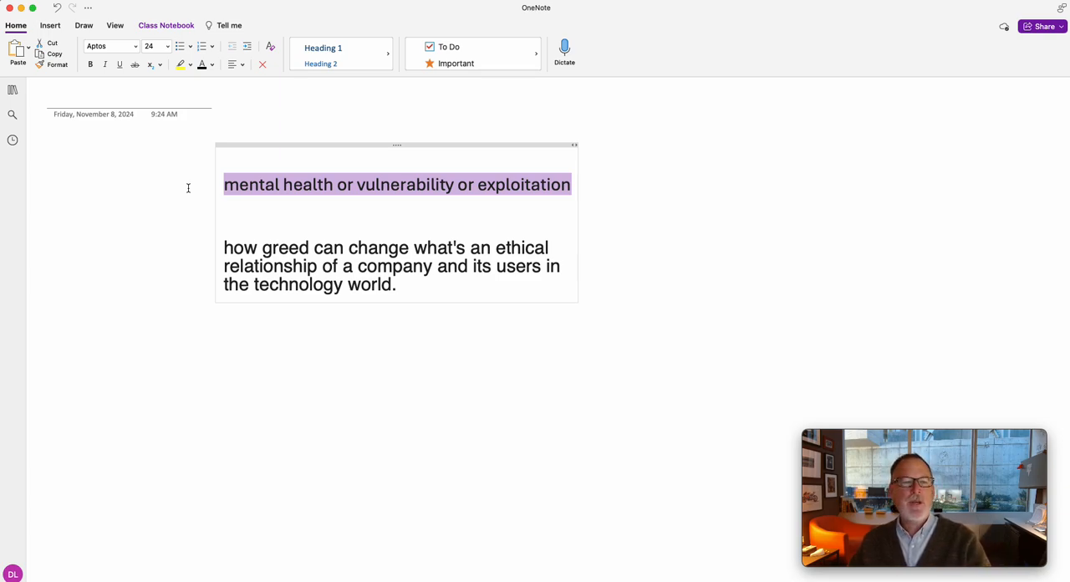
{"action": "mouse_move", "coordinate": [656, 222]}
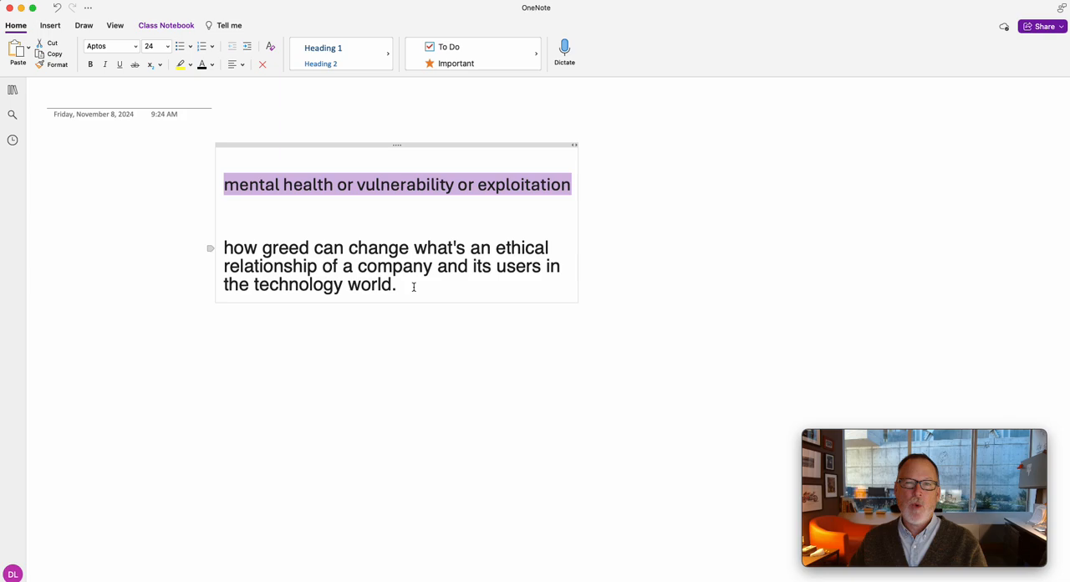
Step: Add a new line under the greed paragraph asking 'What are examples?'
{"action": "left_click", "coordinate": [488, 281]}
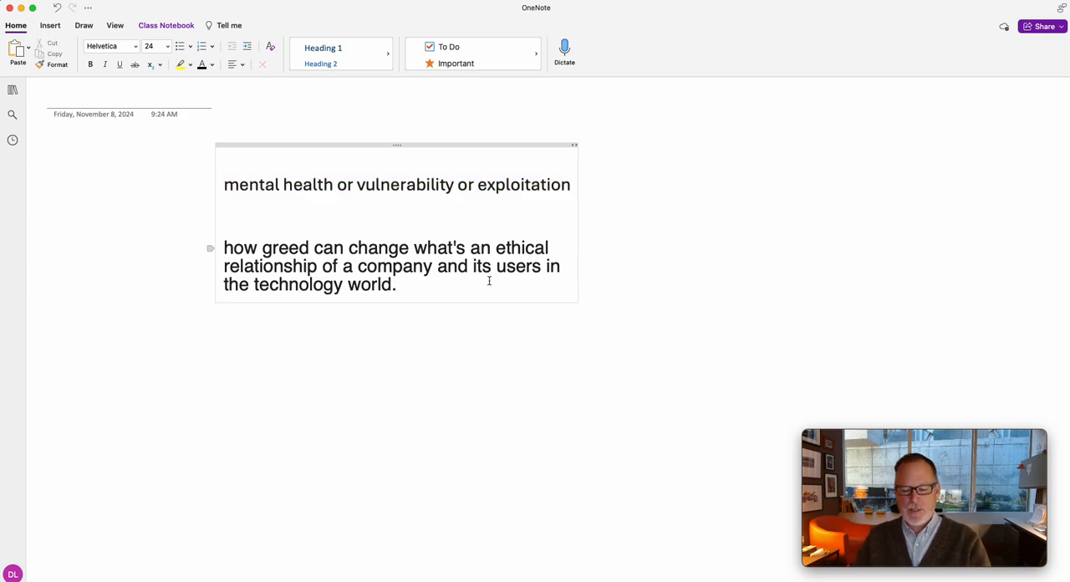
{"action": "type", "text": "w"}
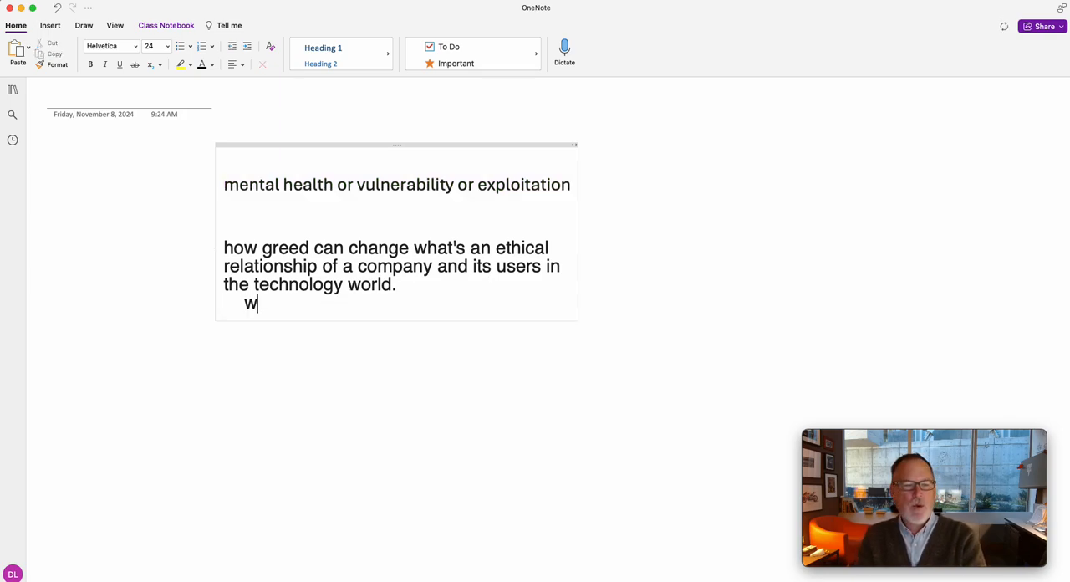
{"action": "type", "text": "hat are e"}
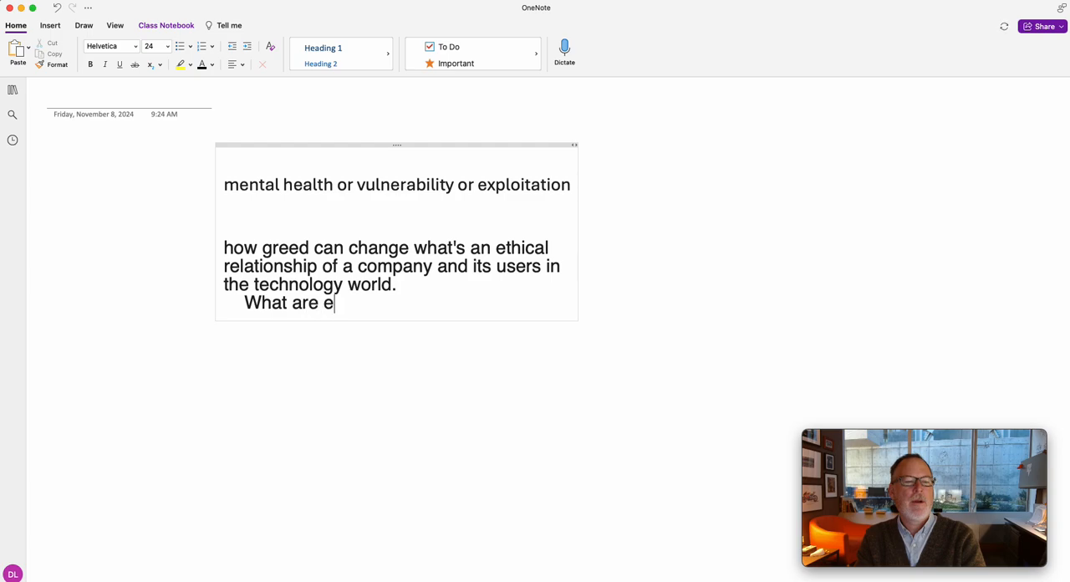
{"action": "type", "text": "xamples?"}
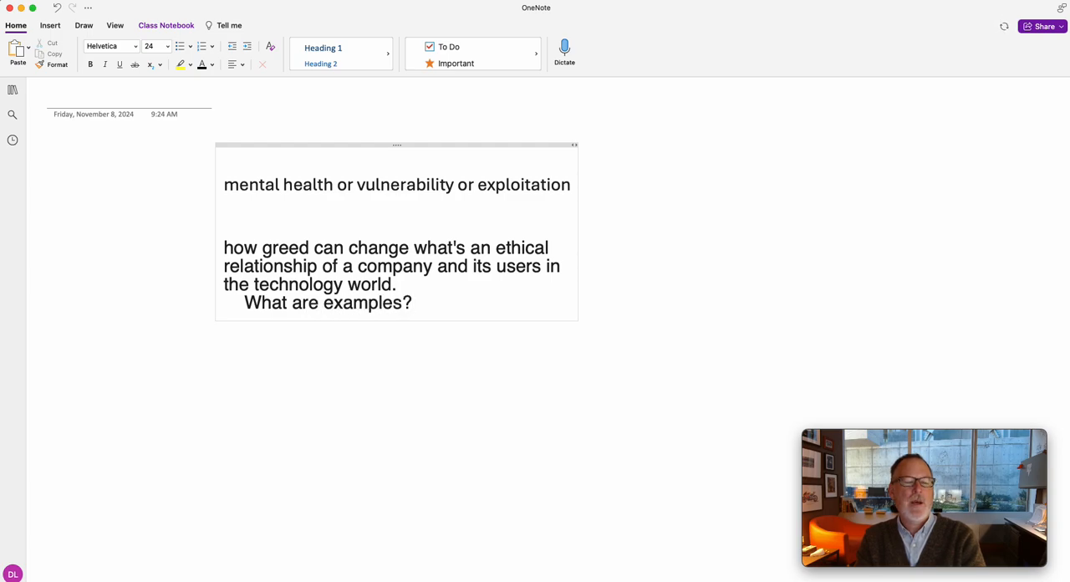
Step: List the examples Tiktok, Instagram, Ozempic and DDT thalidomide on separate indented lines
{"action": "type", "text": "ti"}
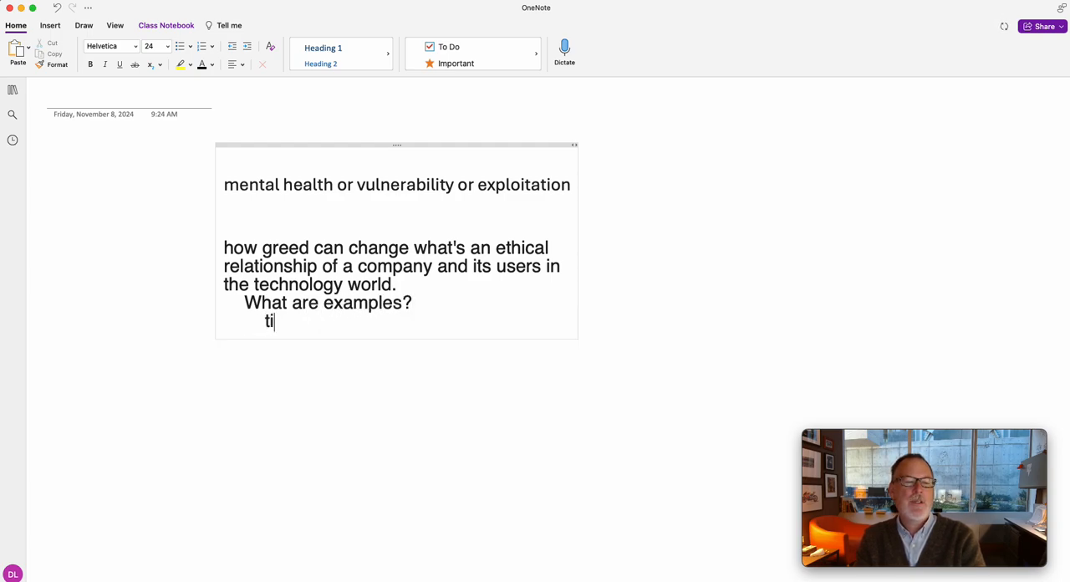
{"action": "type", "text": "ktok"}
{"action": "type", "text": "inst"}
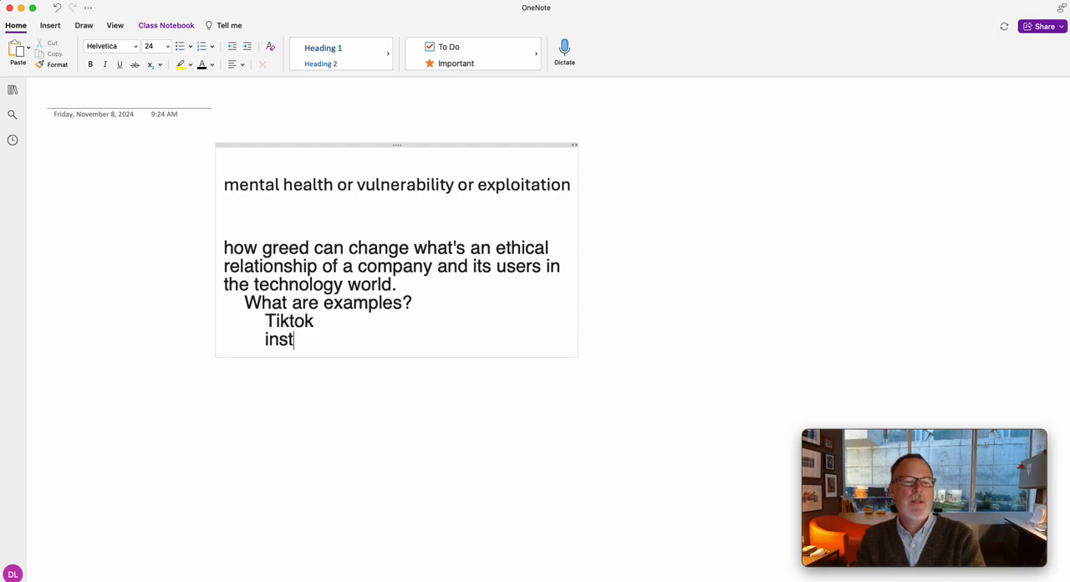
{"action": "type", "text": "agram"}
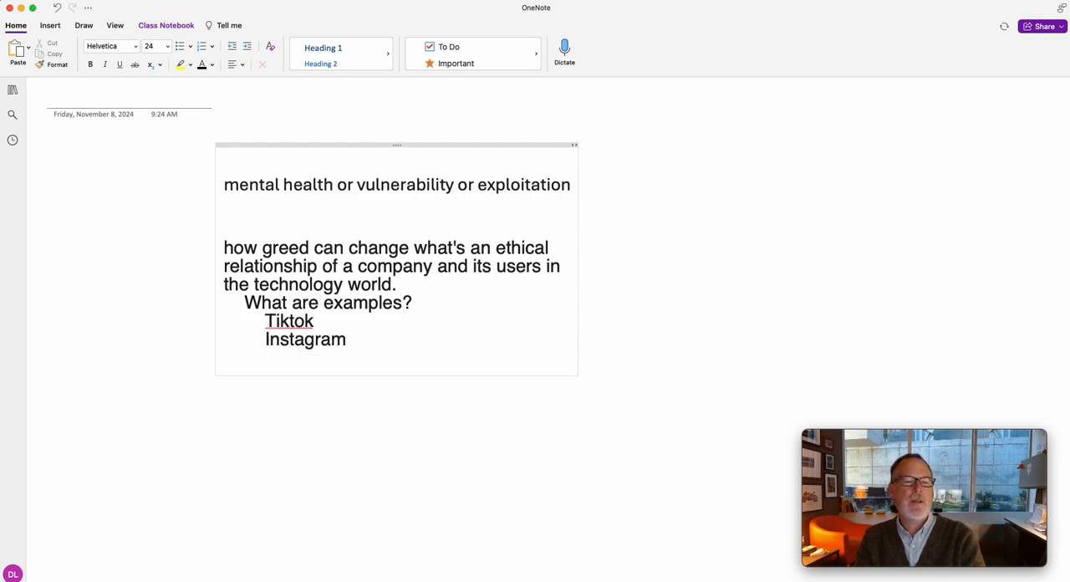
{"action": "type", "text": "oze"}
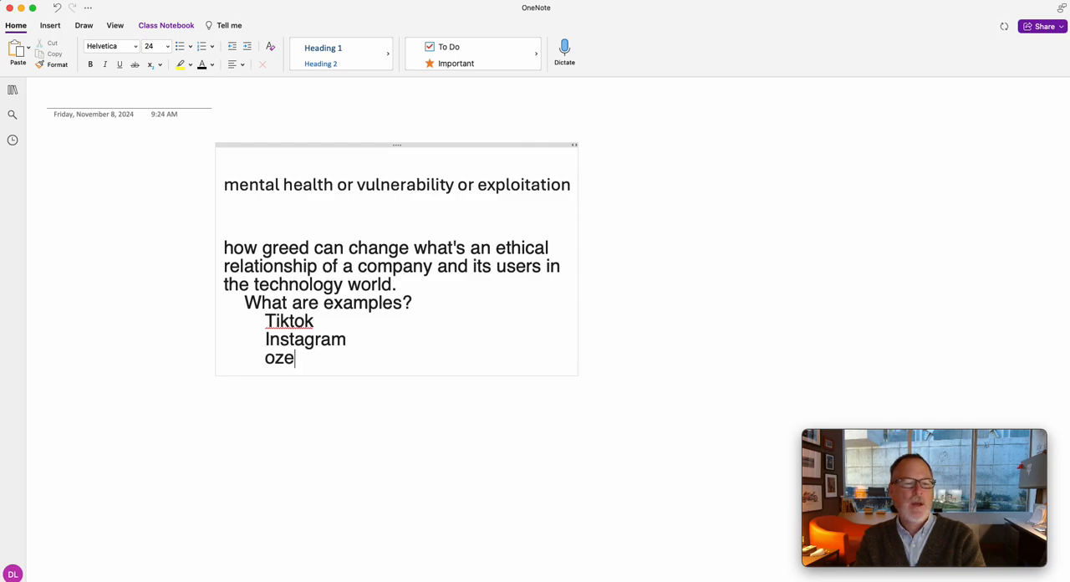
{"action": "type", "text": "mpic"}
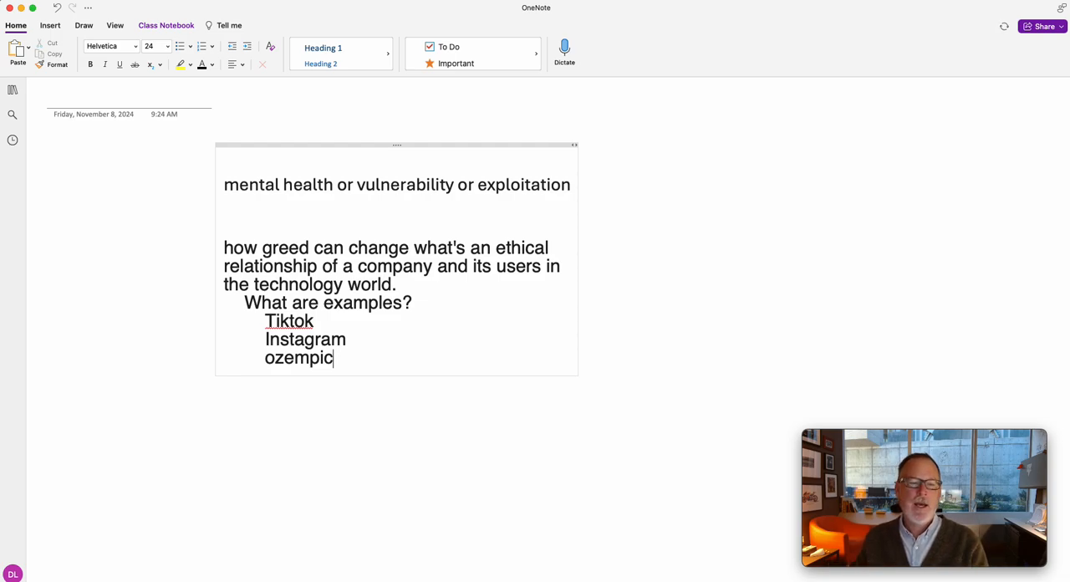
{"action": "key", "text": "return"}
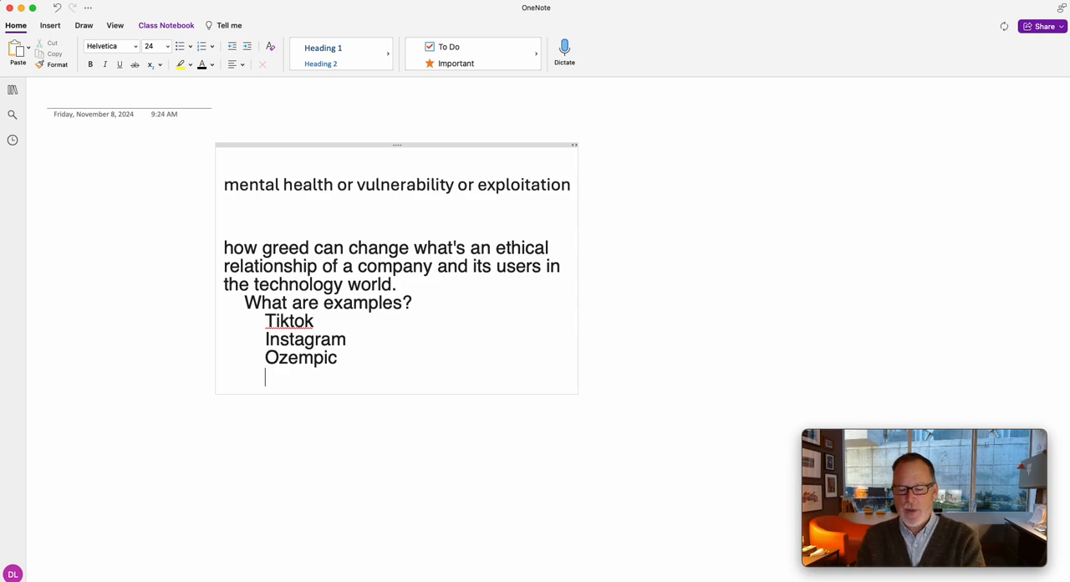
{"action": "type", "text": "DDT"}
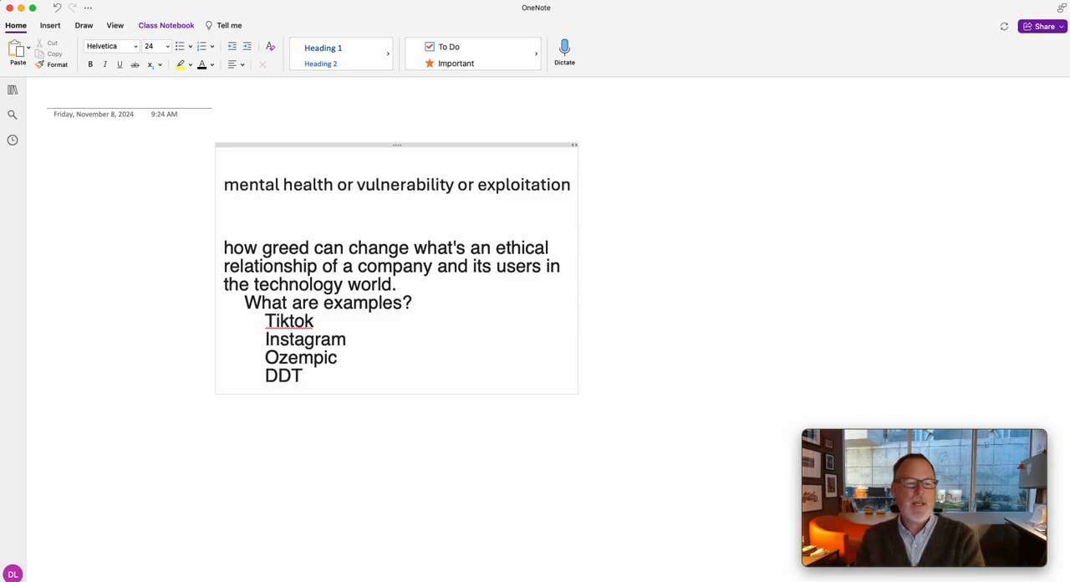
{"action": "type", "text": "thal"}
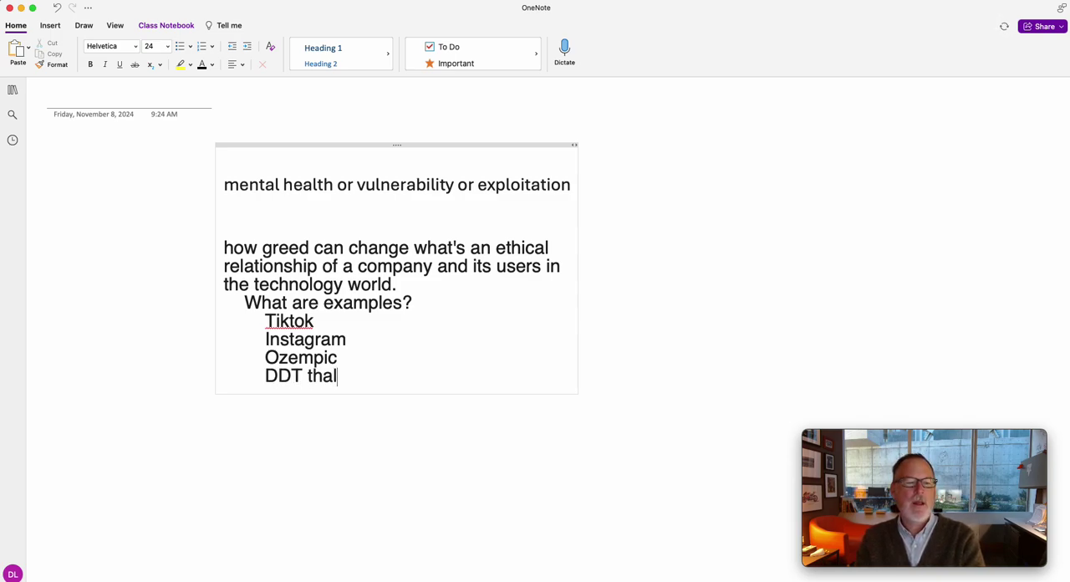
{"action": "type", "text": "idomide"}
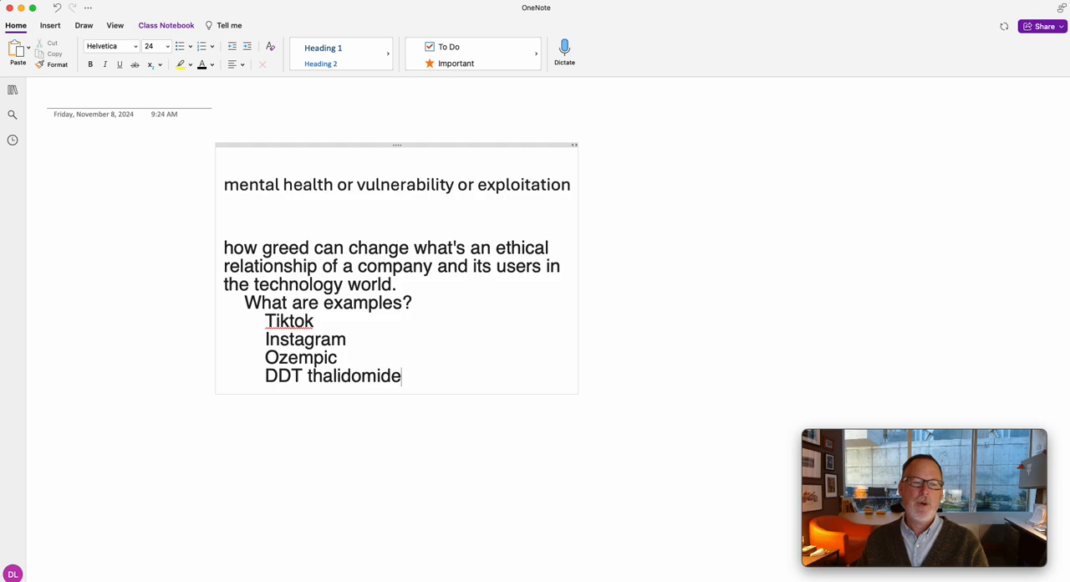
{"action": "mouse_move", "coordinate": [488, 336]}
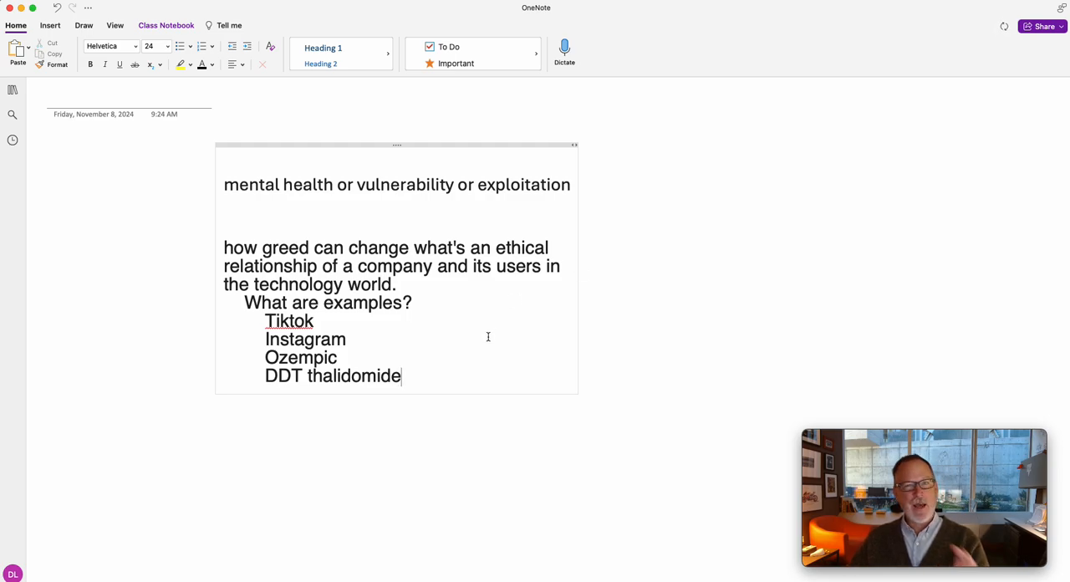
Step: Replace the examples question and list with the quoted phrase "case studies", then select the mental health search line
{"action": "left_click_drag", "start_coordinate": [264, 338], "coordinate": [401, 375]}
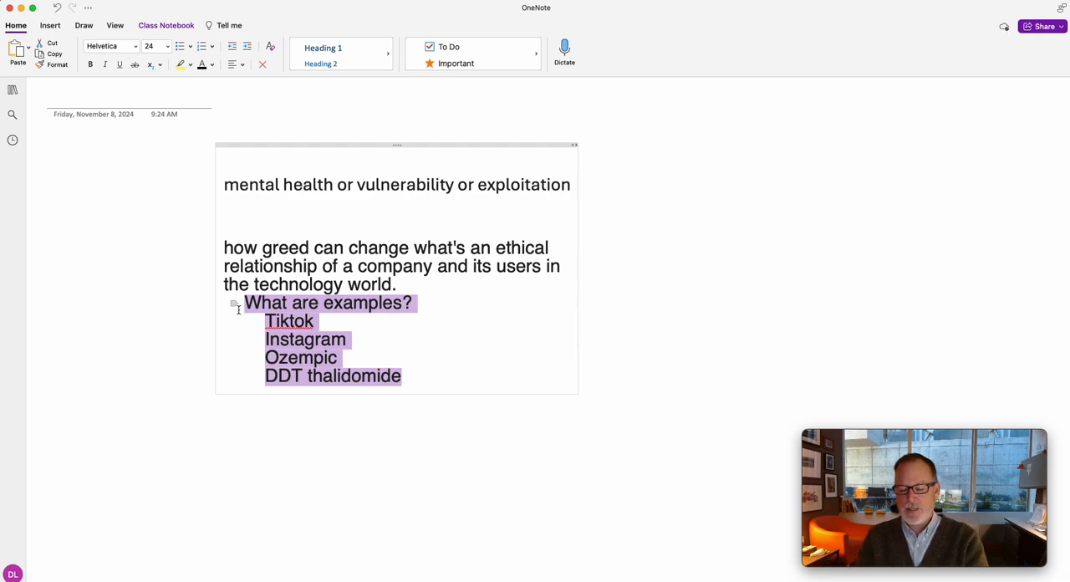
{"action": "type", "text": "\"cases"}
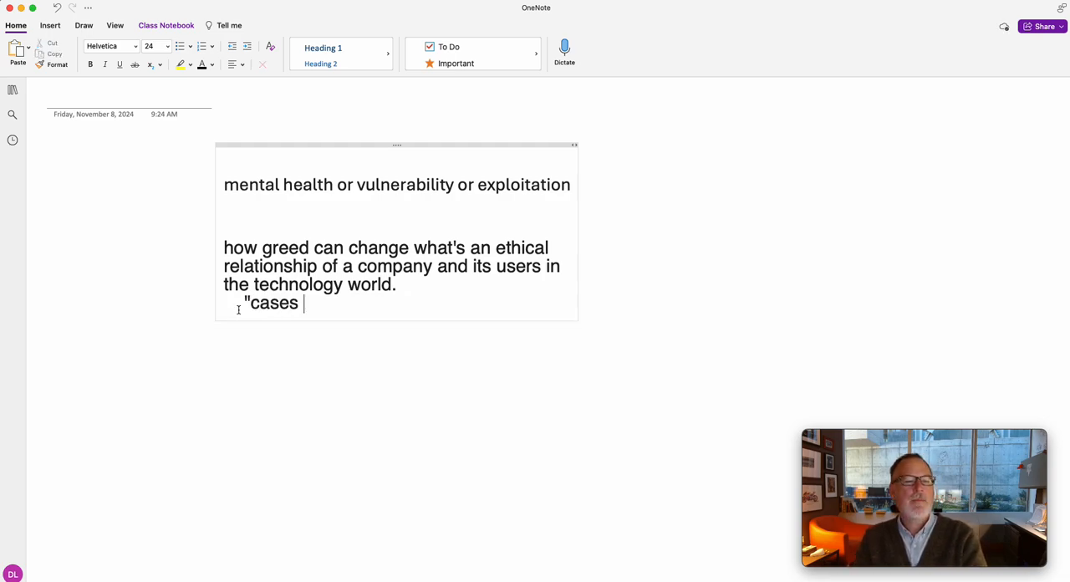
{"action": "type", "text": "studies\""}
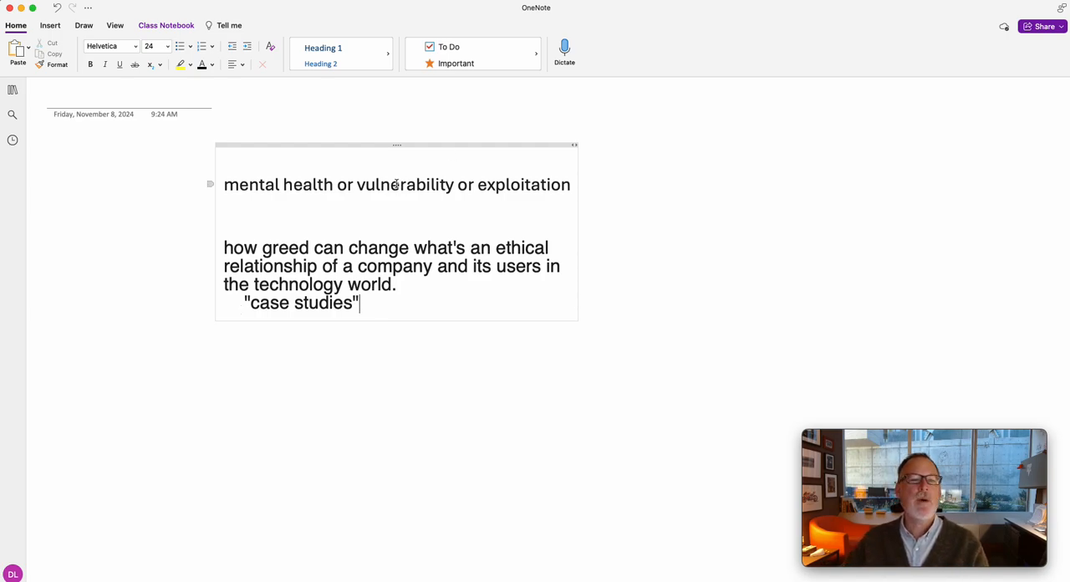
{"action": "triple_click", "coordinate": [397, 184]}
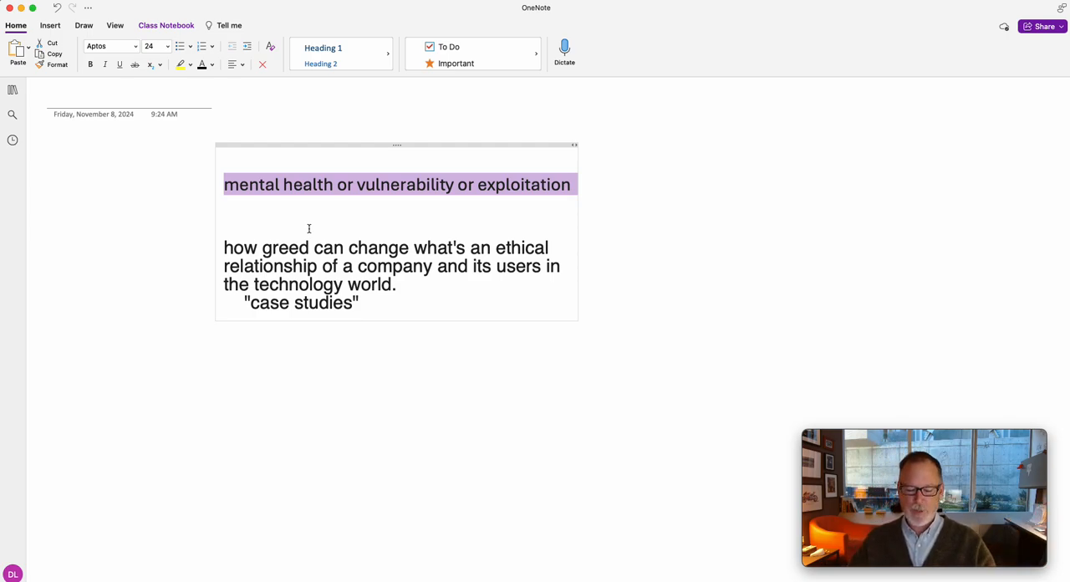
{"action": "mouse_move", "coordinate": [298, 535]}
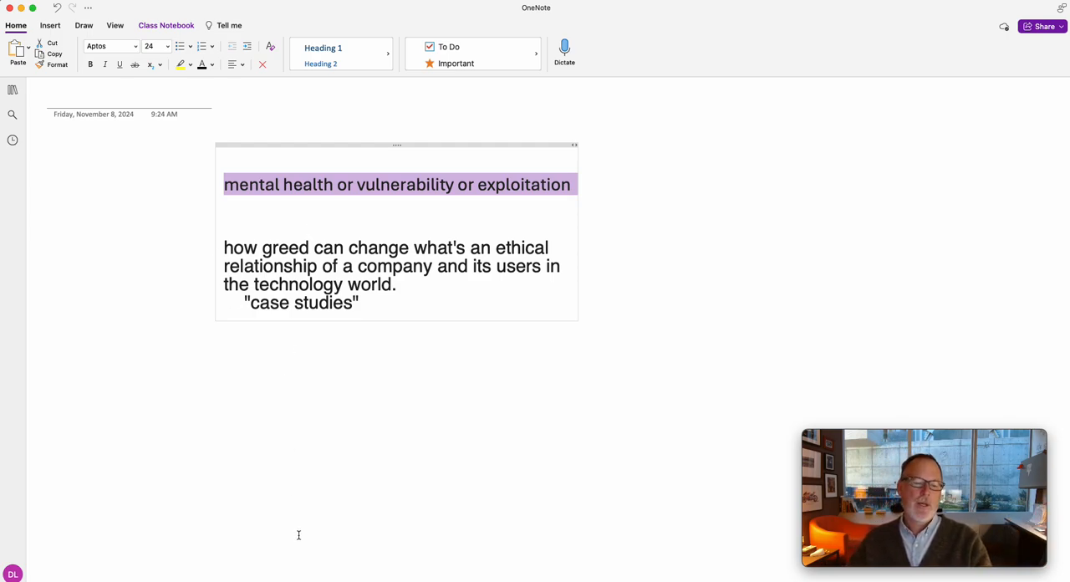
{"action": "mouse_move", "coordinate": [264, 492]}
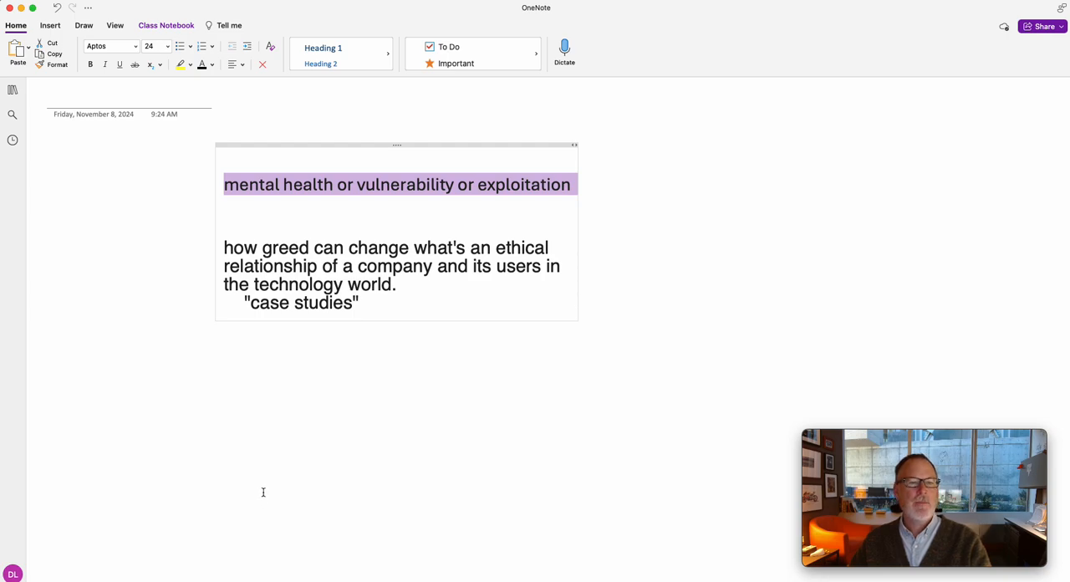
{"action": "mouse_move", "coordinate": [248, 195]}
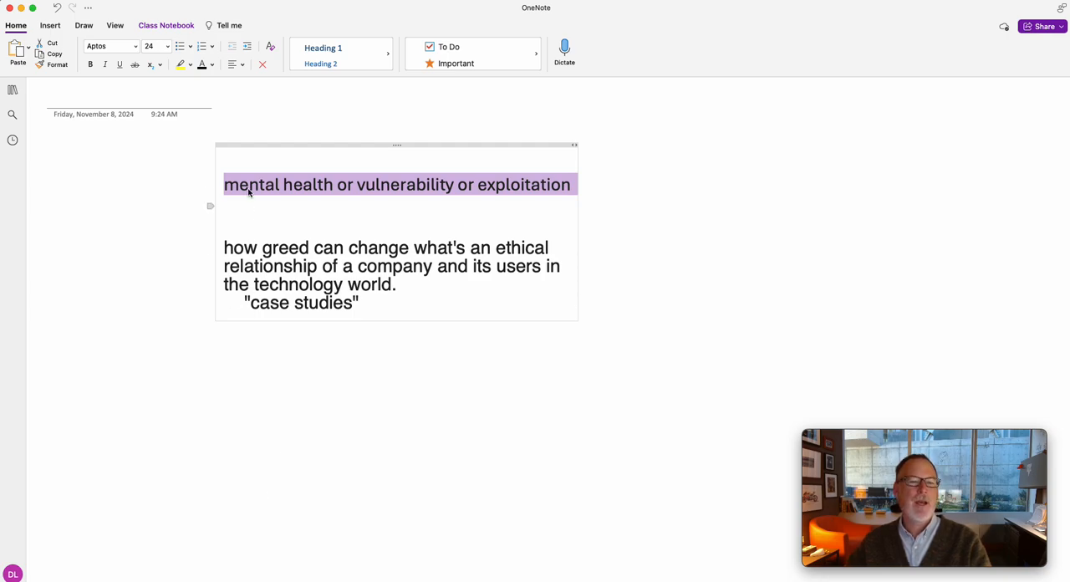
{"action": "mouse_move", "coordinate": [338, 568]}
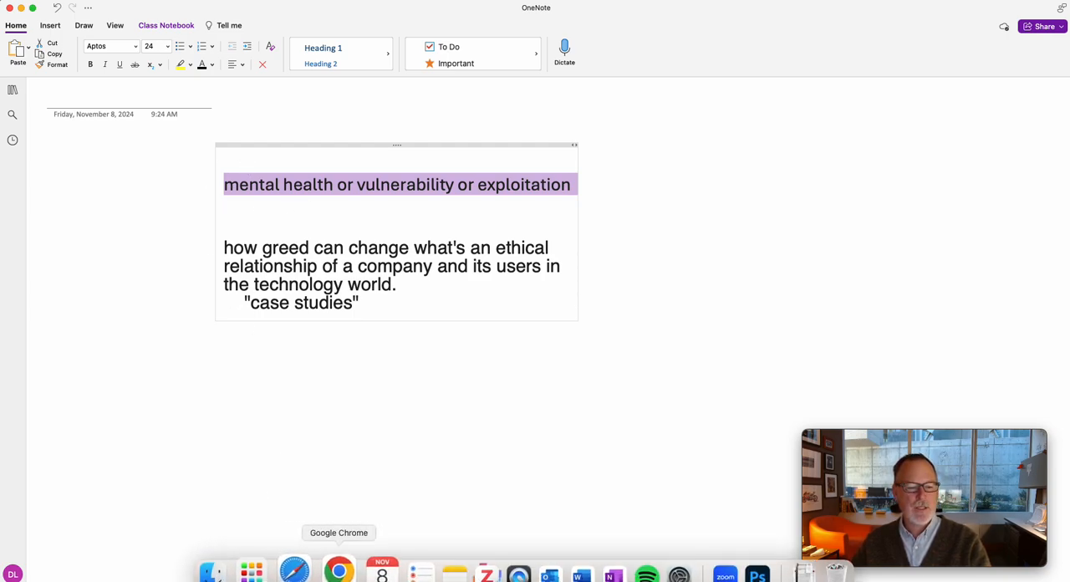
Step: From the library homepage's Databases list, find Scopus and reach its document search page
{"action": "left_click", "coordinate": [338, 568]}
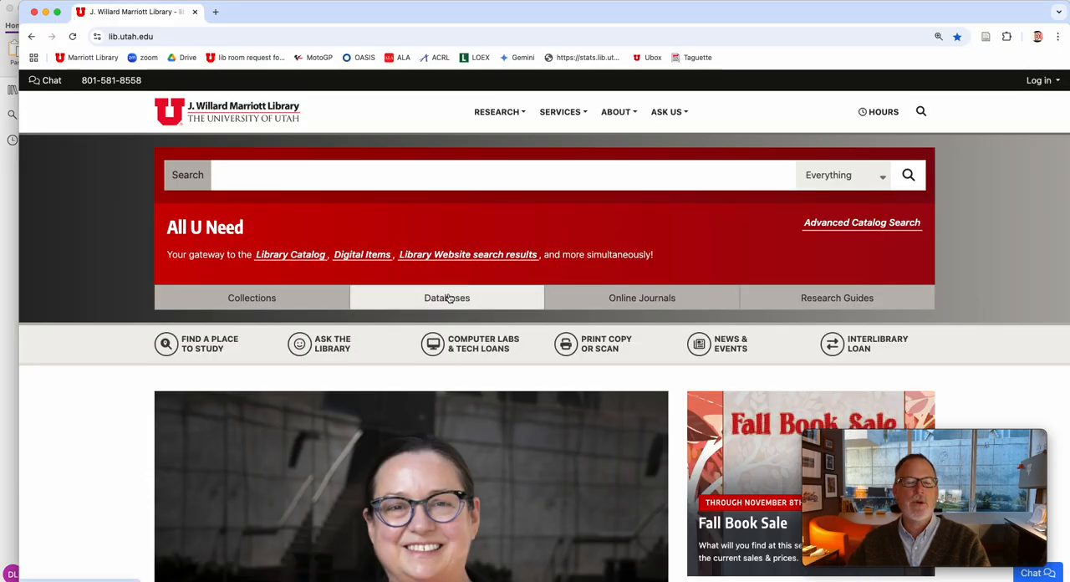
{"action": "left_click", "coordinate": [447, 298]}
{"action": "type", "text": "scopu"}
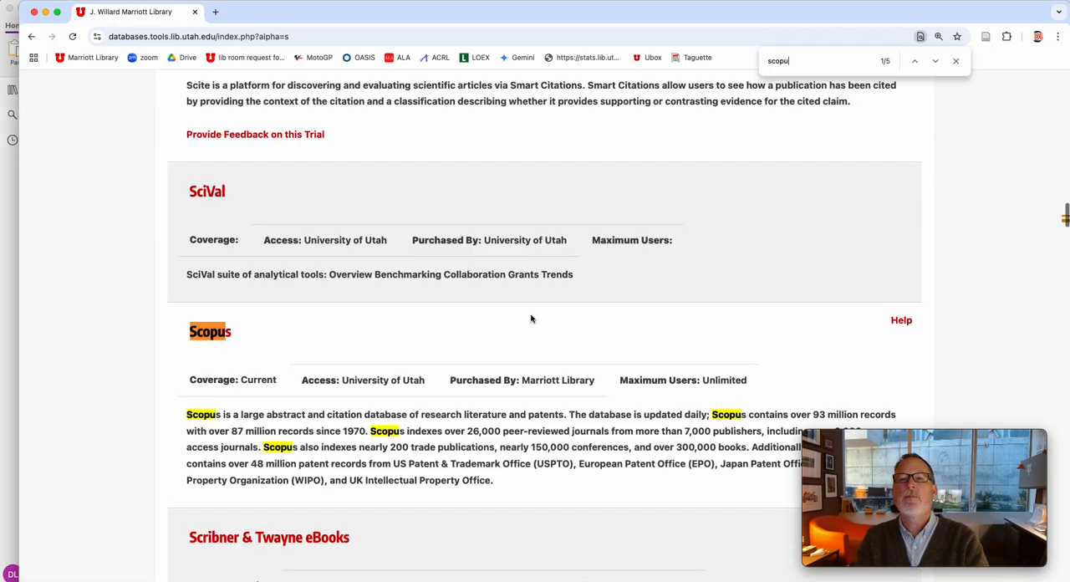
{"action": "type", "text": "s"}
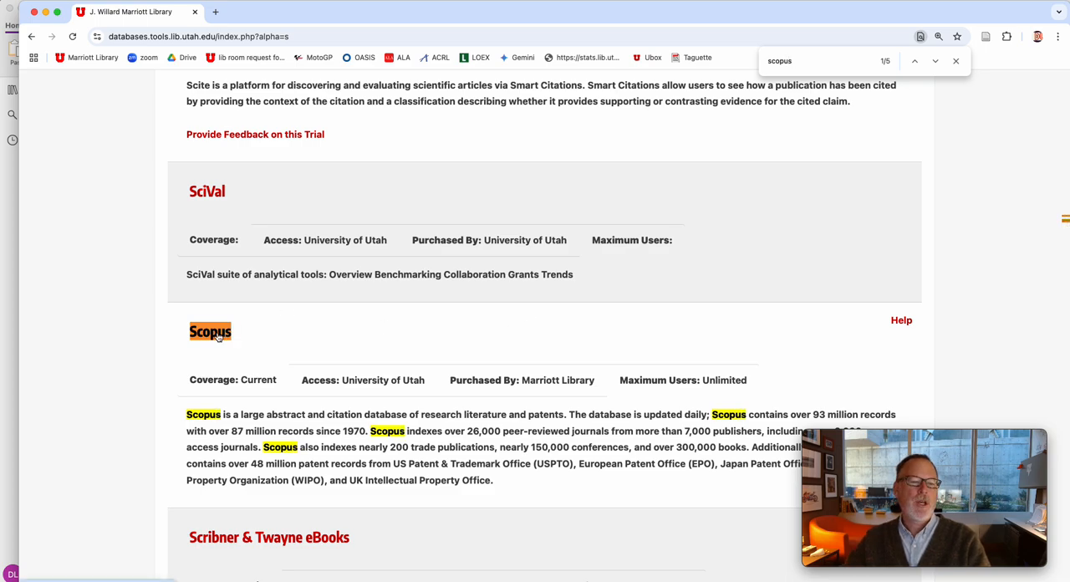
{"action": "left_click", "coordinate": [210, 331]}
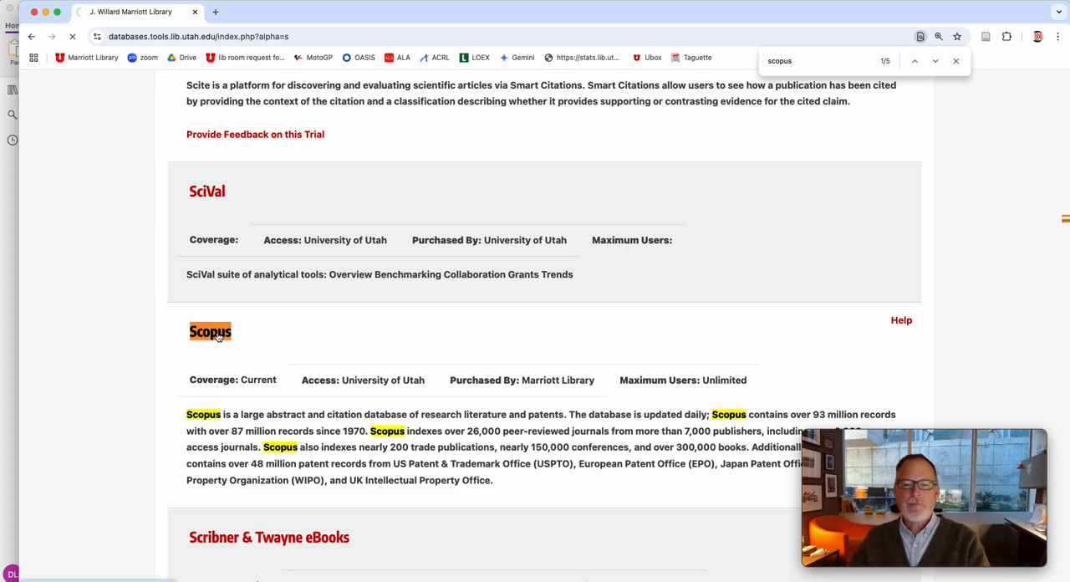
{"action": "left_click", "coordinate": [210, 331]}
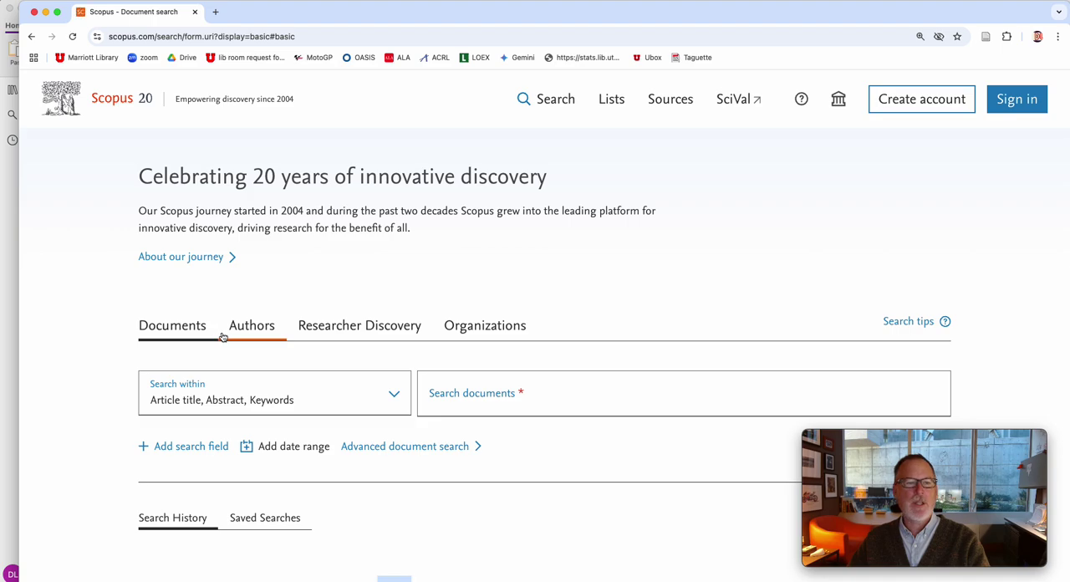
{"action": "mouse_move", "coordinate": [233, 340]}
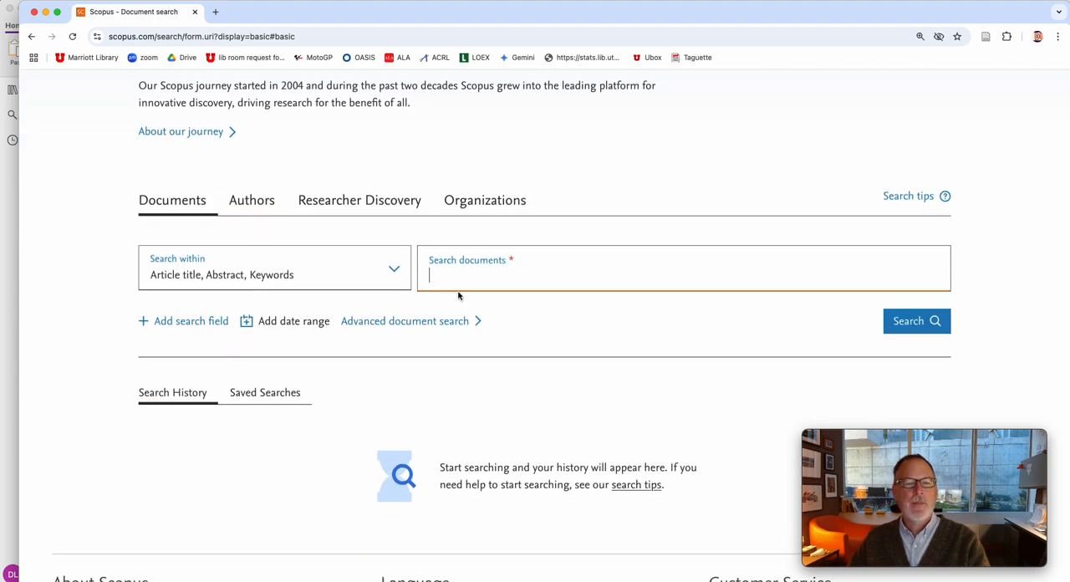
Step: Search documents for "mental health" OR vulnerability OR exploitation, returning 1,000,820 results
{"action": "type", "text": "mental health or vulnerability or exploitation"}
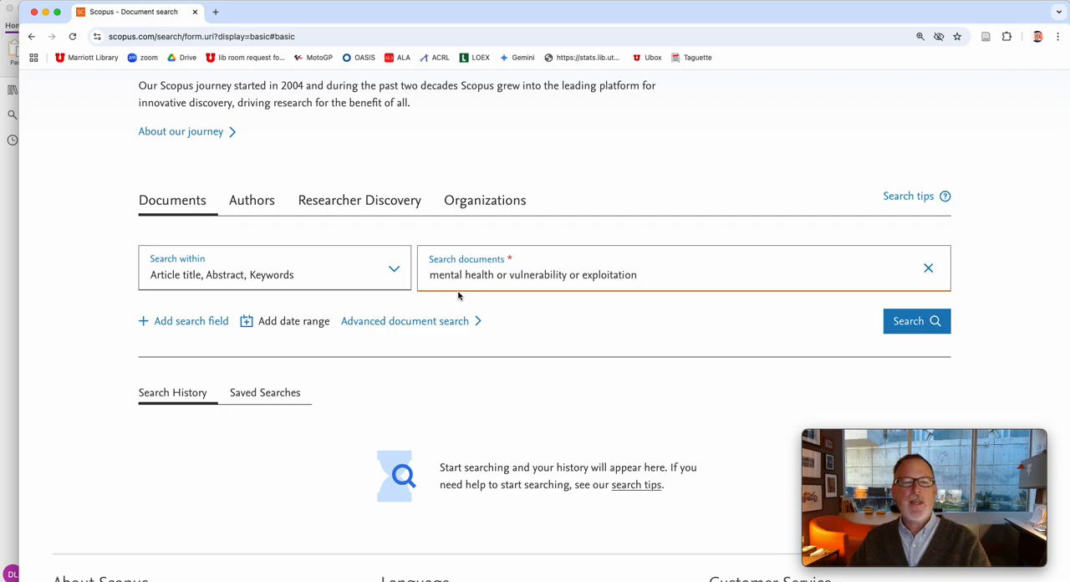
{"action": "mouse_move", "coordinate": [483, 344]}
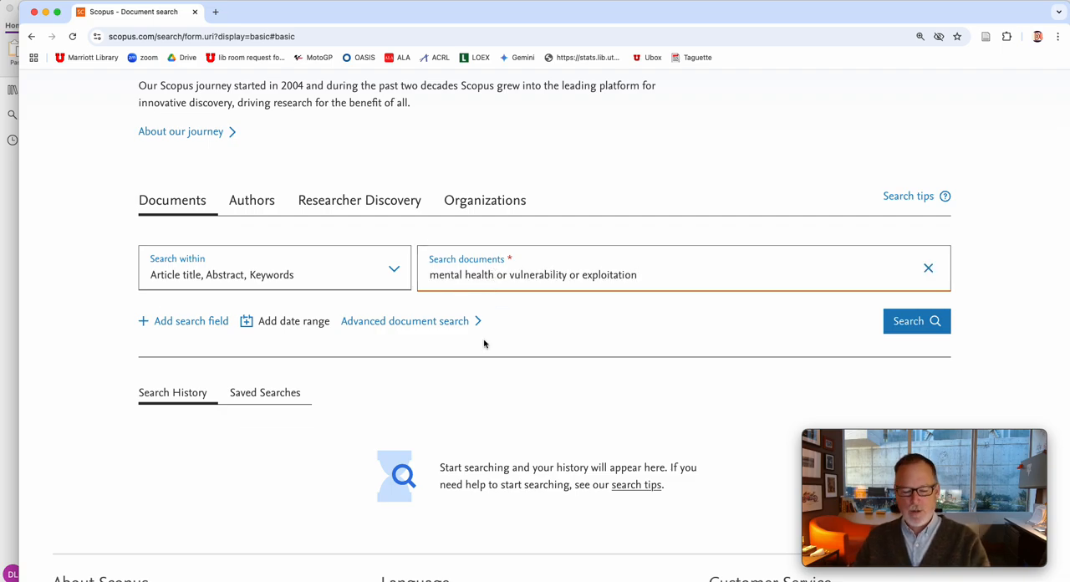
{"action": "type", "text": "\""}
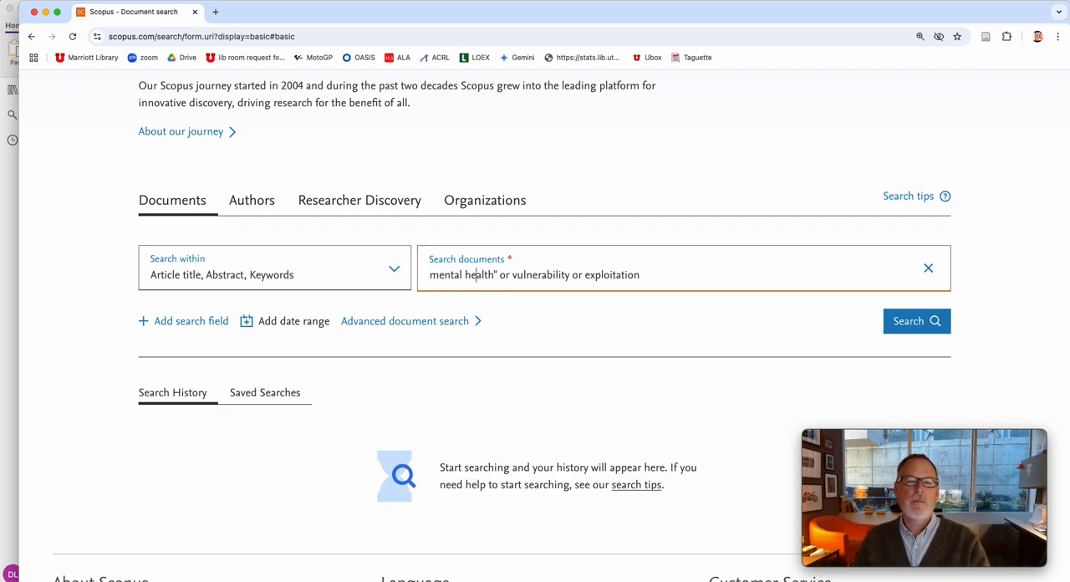
{"action": "type", "text": "\""}
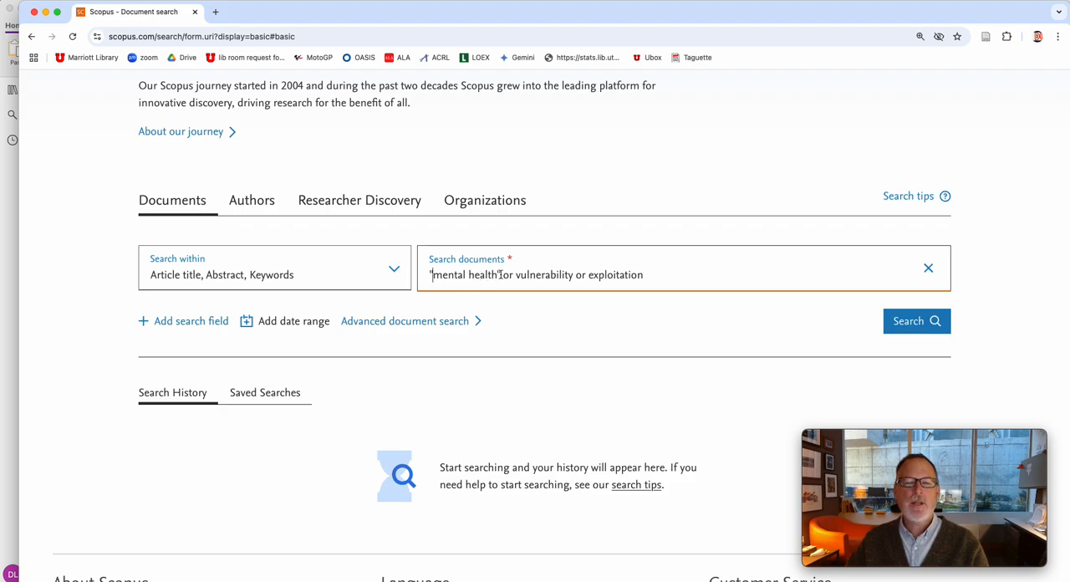
{"action": "type", "text": "\""}
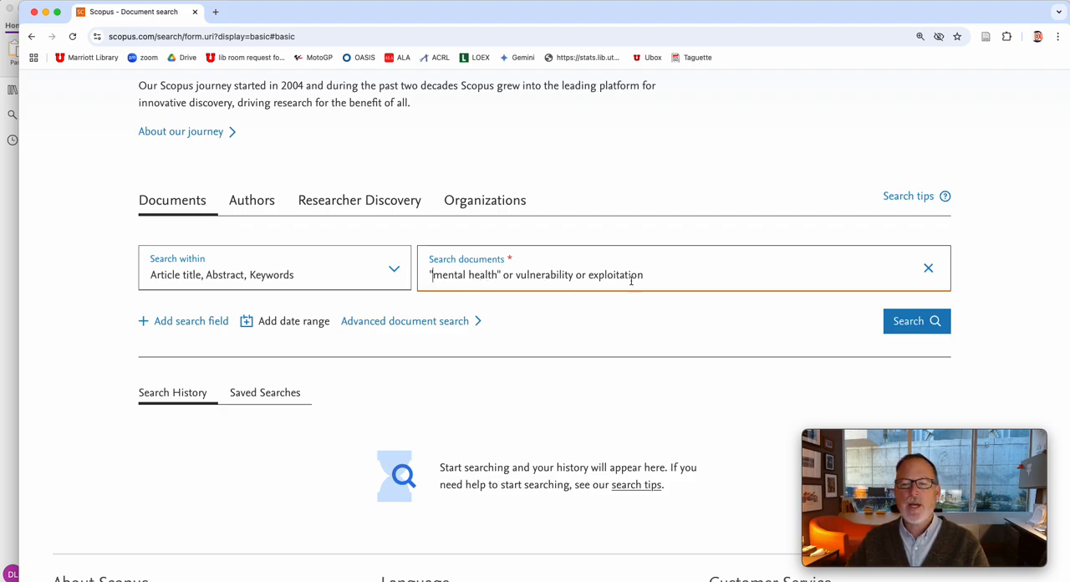
{"action": "left_click", "coordinate": [917, 321]}
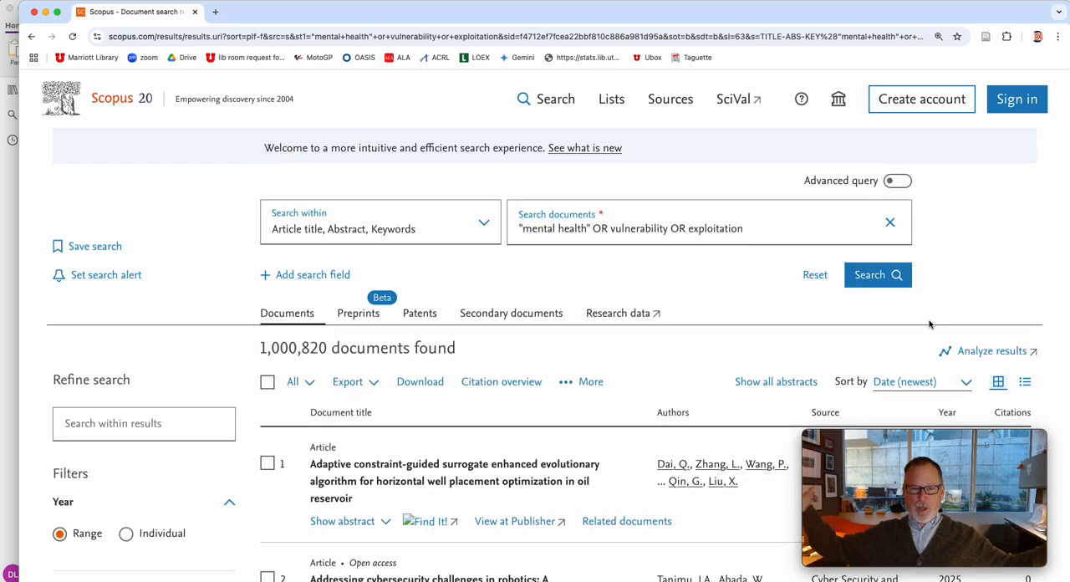
{"action": "mouse_move", "coordinate": [731, 345]}
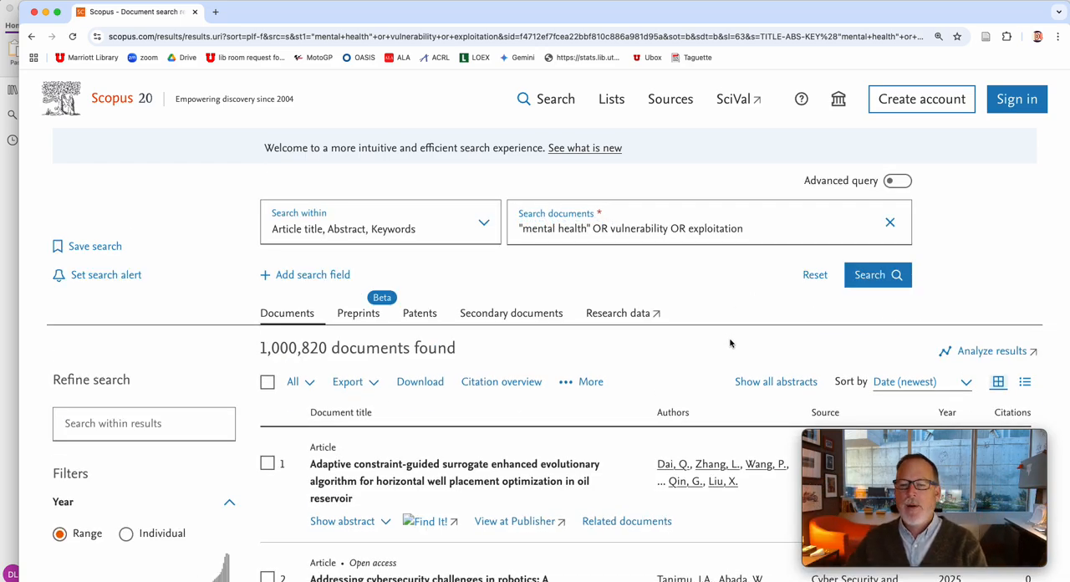
{"action": "mouse_move", "coordinate": [762, 361]}
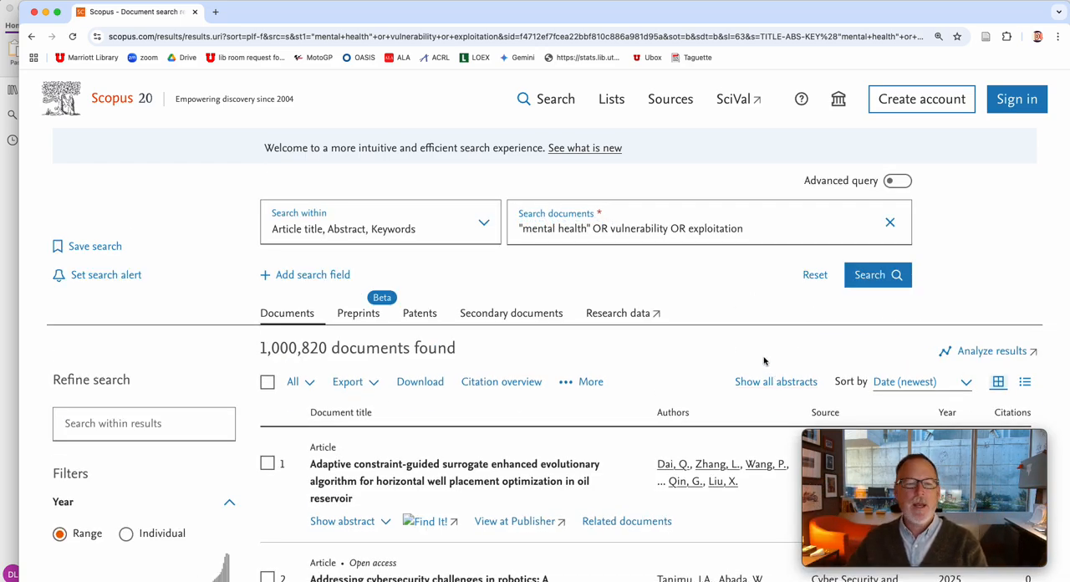
Step: Move vulnerability OR exploitation to a second AND line and rerun, narrowing to 8,879 documents
{"action": "left_click", "coordinate": [304, 275]}
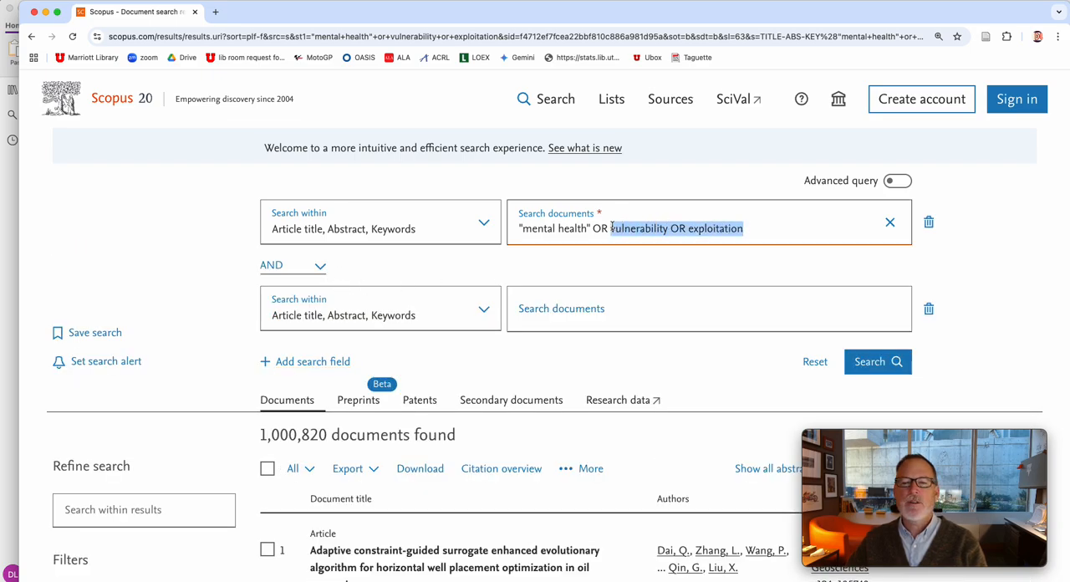
{"action": "key", "text": "Backspace"}
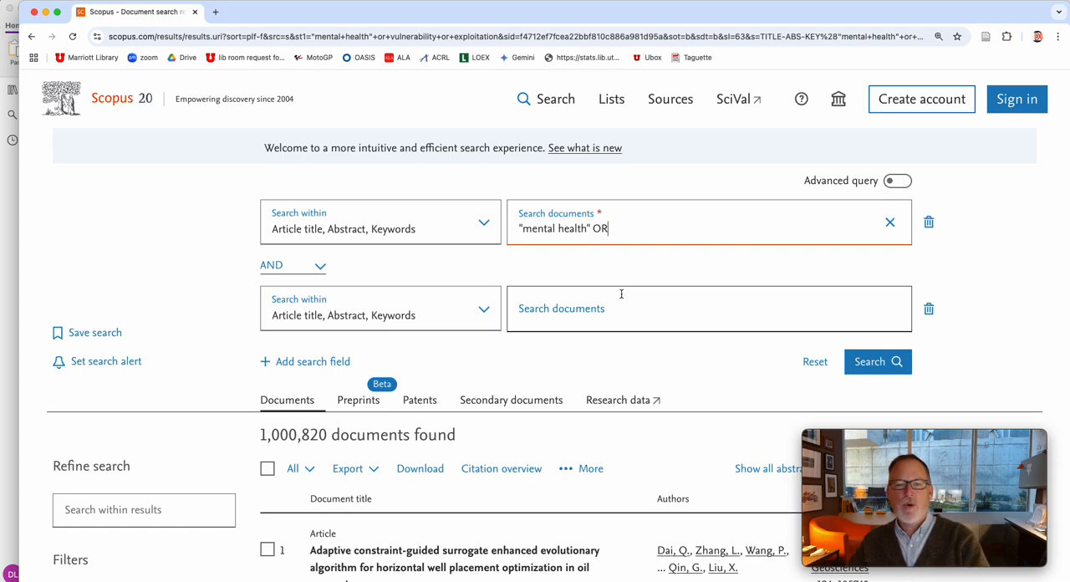
{"action": "type", "text": "vulnerability OR exploitation"}
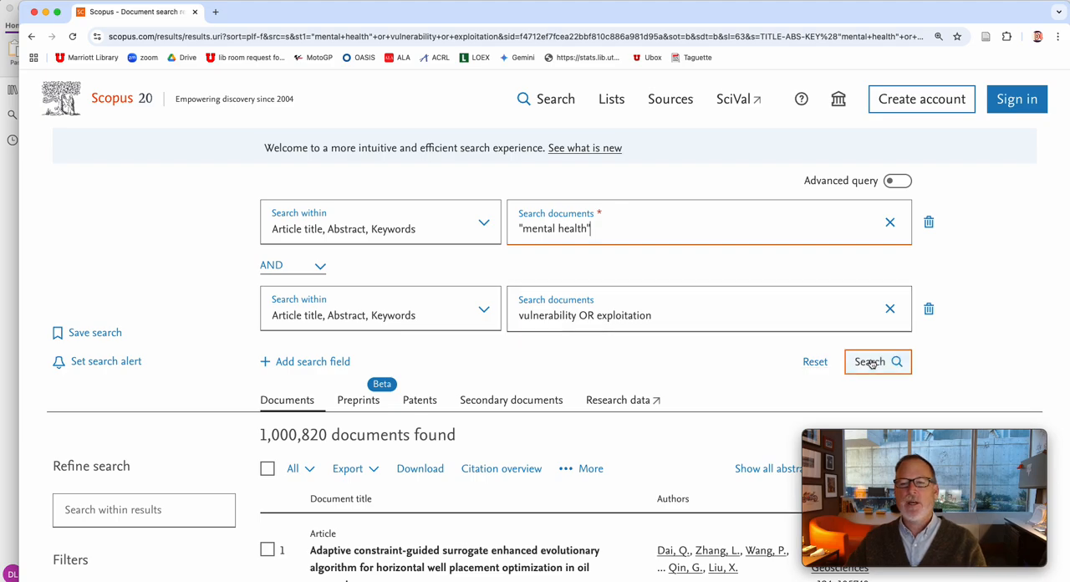
{"action": "left_click", "coordinate": [876, 361]}
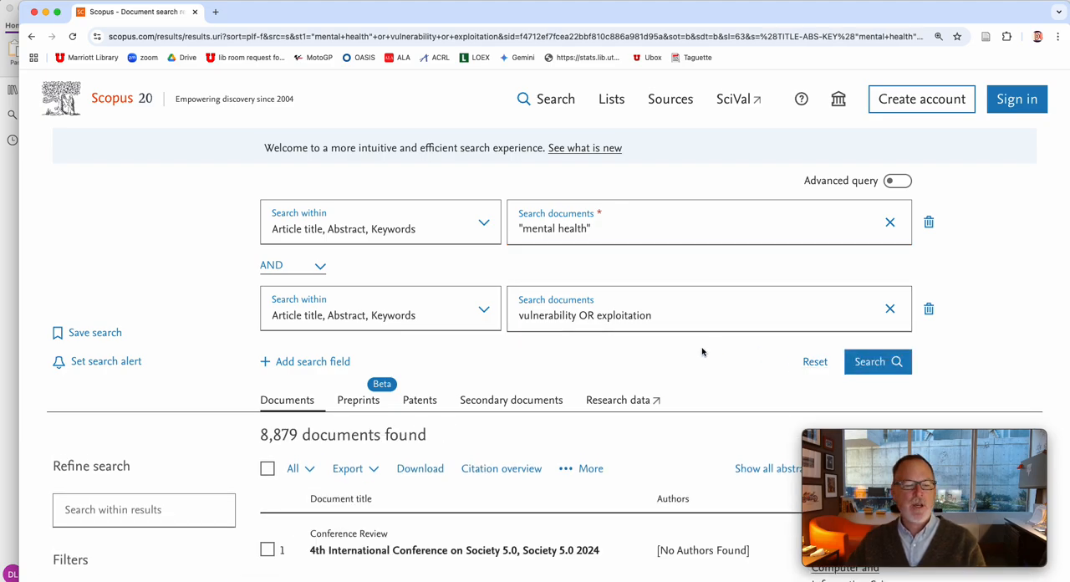
{"action": "scroll", "scroll_direction": "down", "scroll_amount": 3}
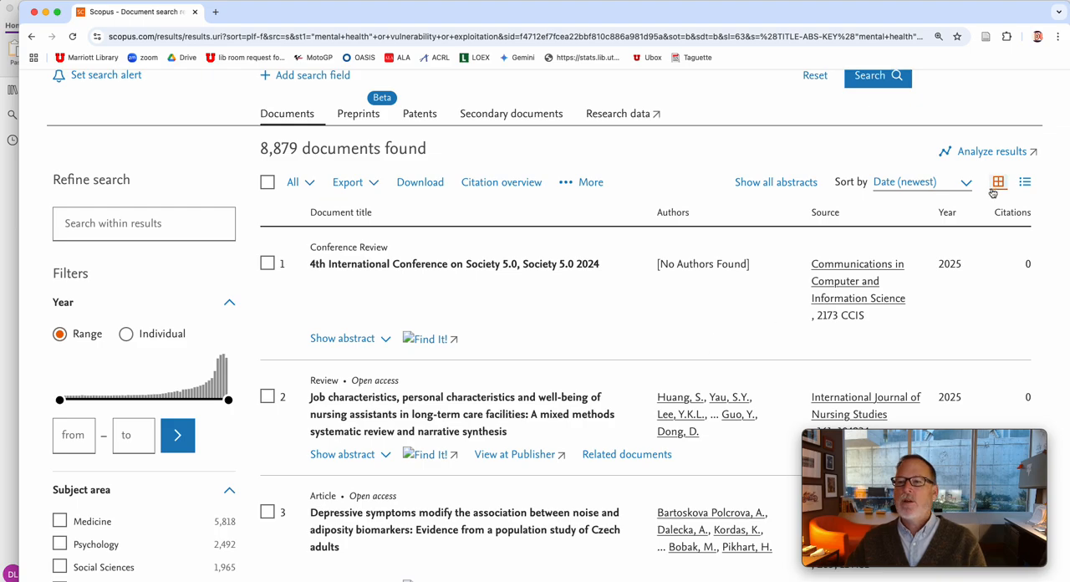
{"action": "mouse_move", "coordinate": [926, 227]}
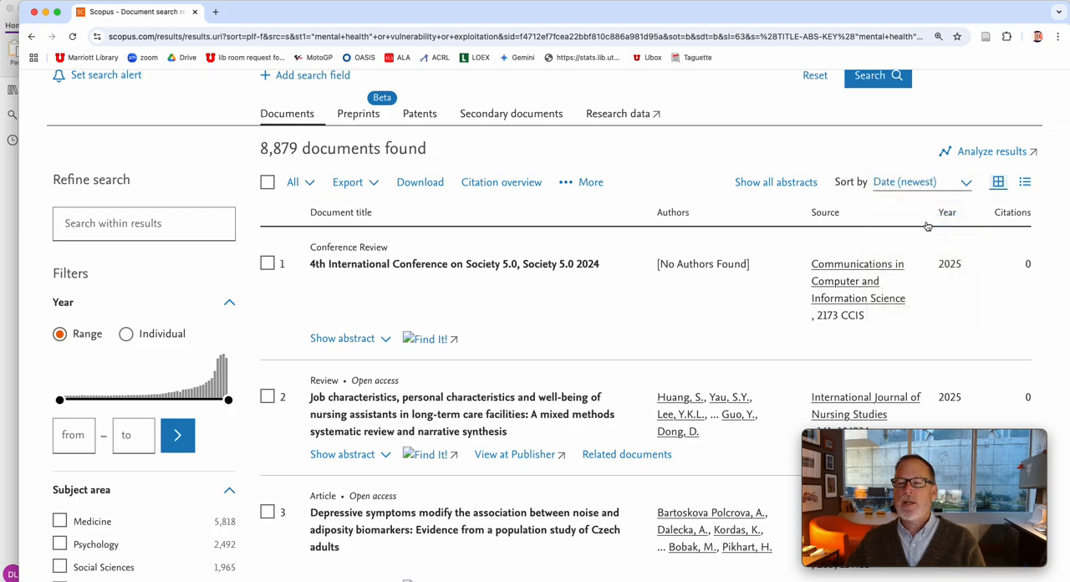
{"action": "left_click", "coordinate": [914, 183]}
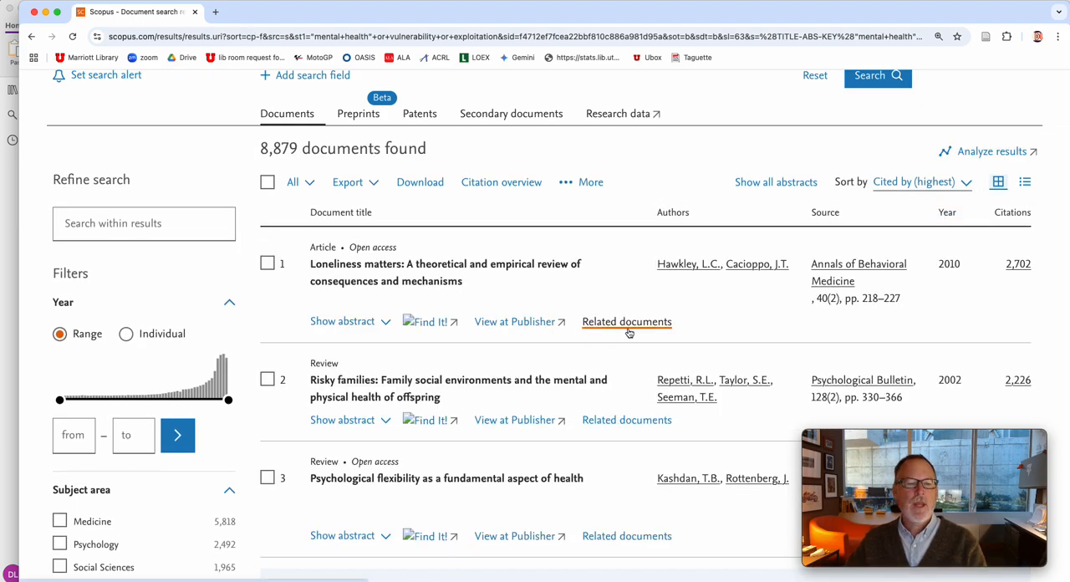
{"action": "scroll", "scroll_direction": "down", "scroll_amount": 3}
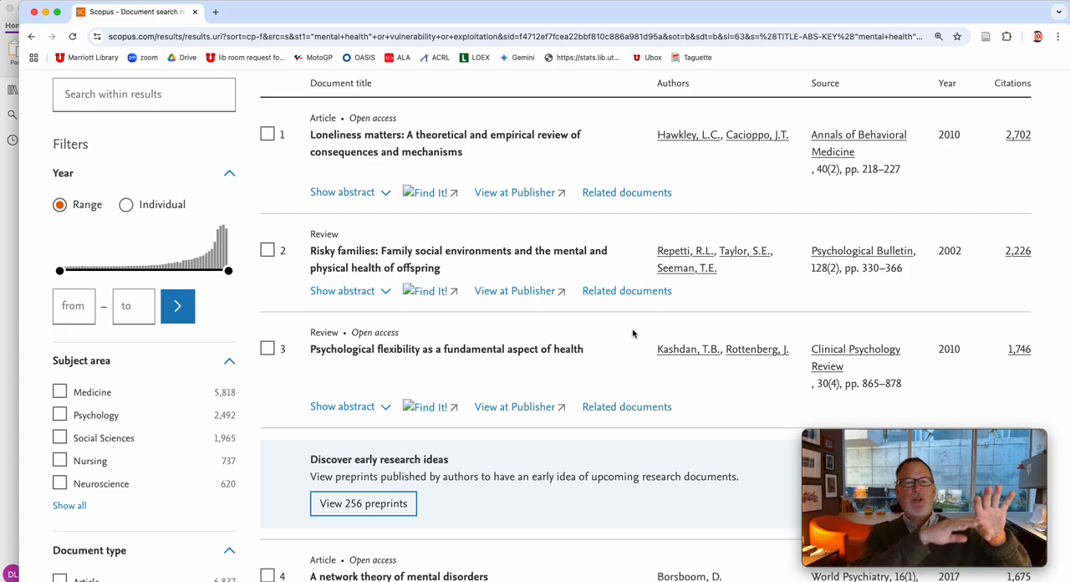
{"action": "scroll", "scroll_direction": "up", "scroll_amount": 3}
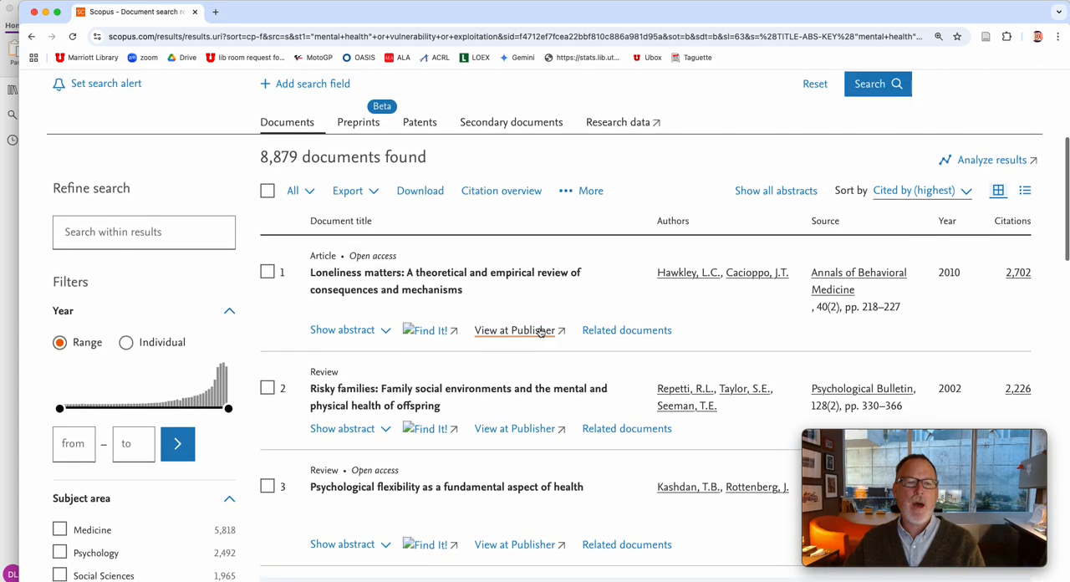
{"action": "scroll", "scroll_direction": "down", "scroll_amount": 3}
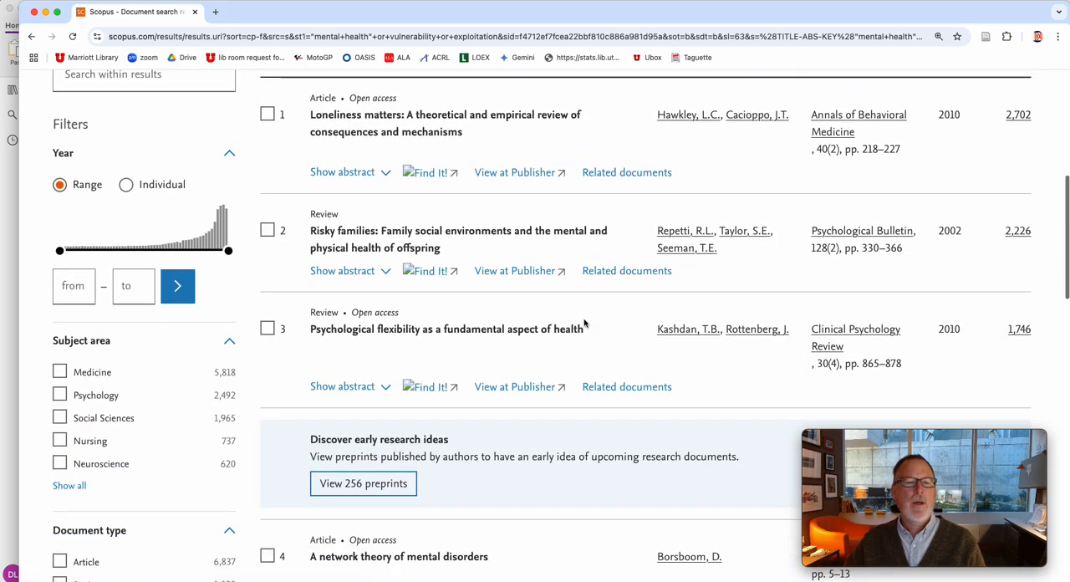
{"action": "mouse_move", "coordinate": [501, 301]}
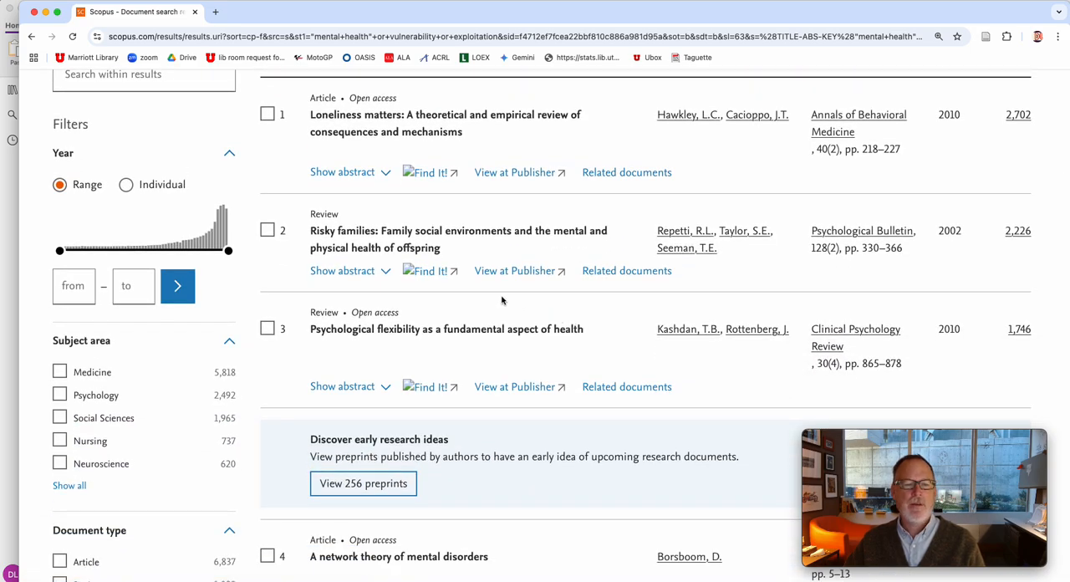
{"action": "scroll", "scroll_direction": "down", "scroll_amount": 3}
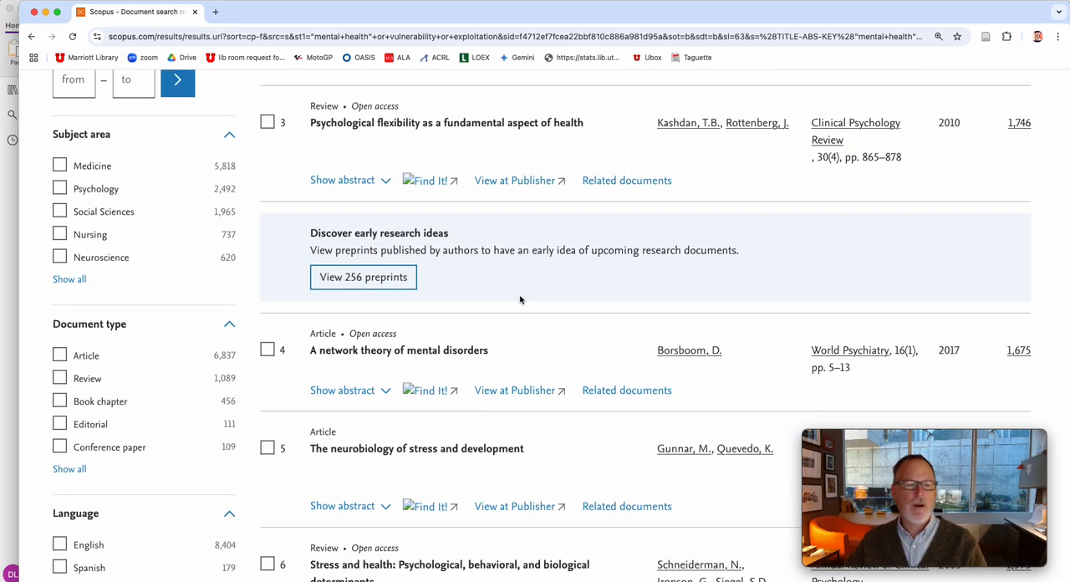
{"action": "scroll", "scroll_direction": "down", "scroll_amount": 3}
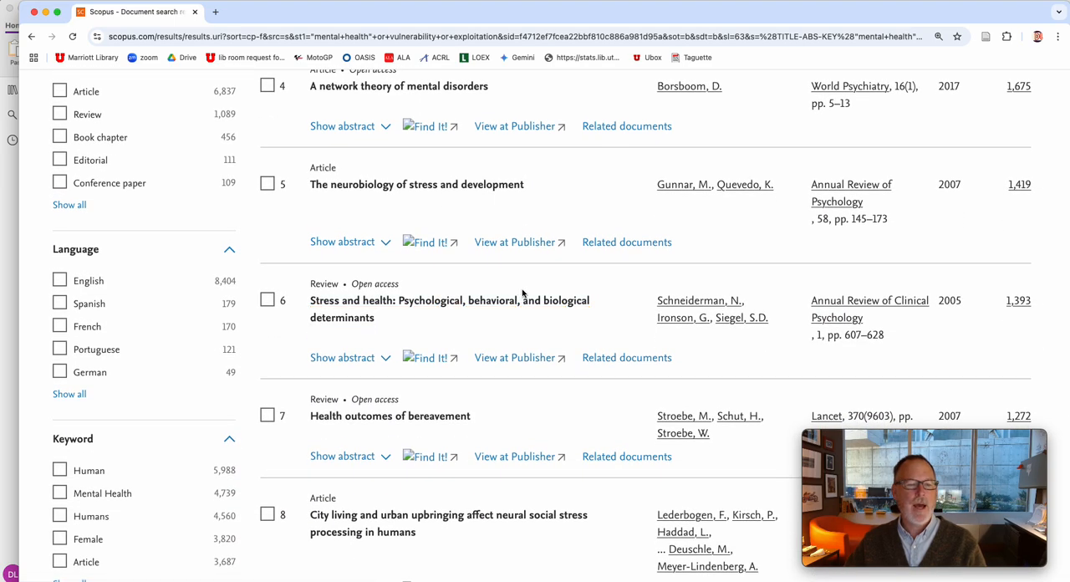
{"action": "scroll", "scroll_direction": "down", "scroll_amount": 3}
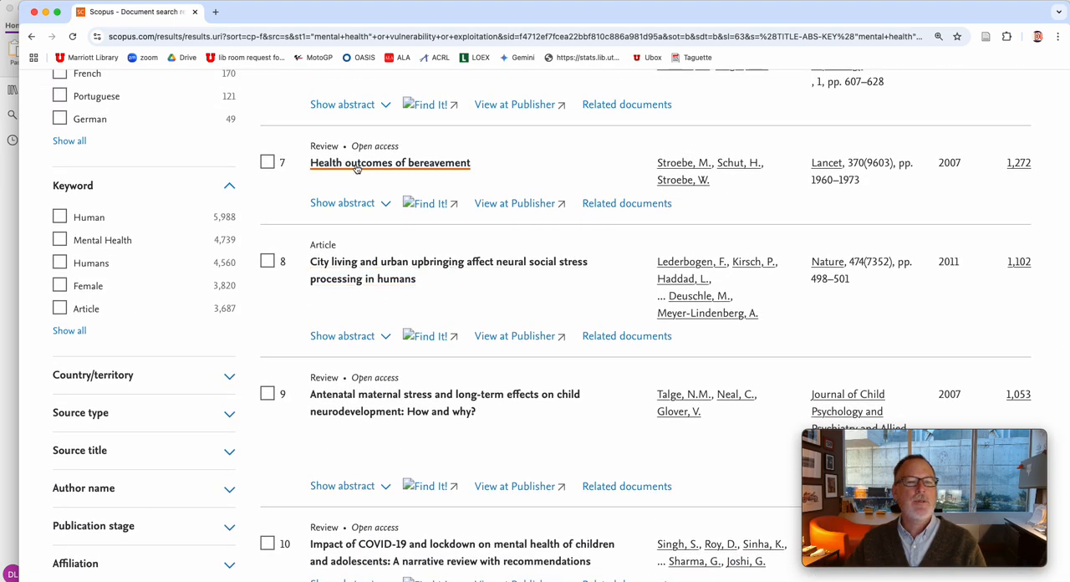
{"action": "mouse_move", "coordinate": [410, 163]}
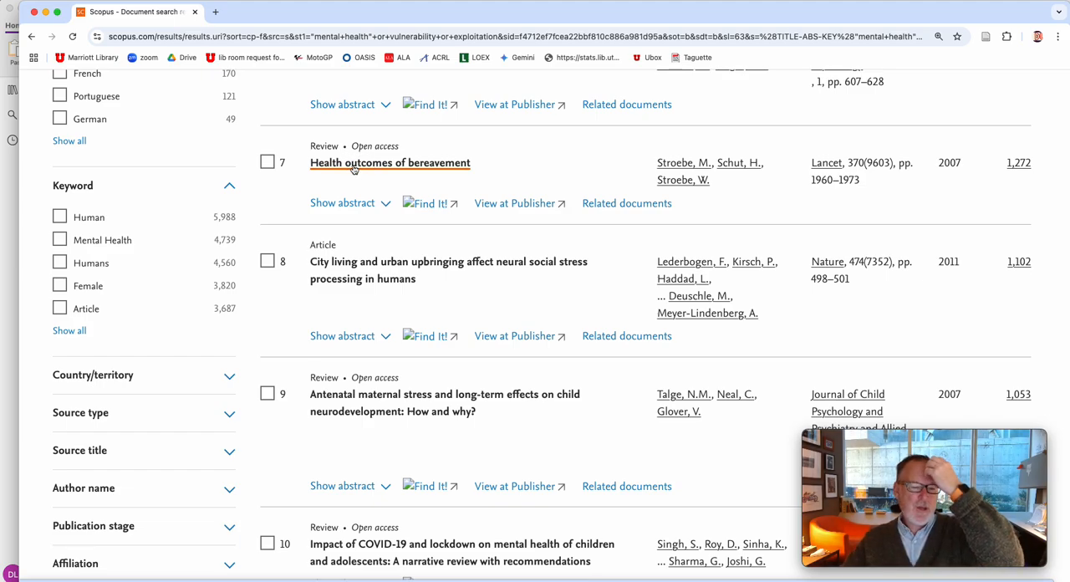
{"action": "scroll", "scroll_direction": "up", "scroll_amount": 3}
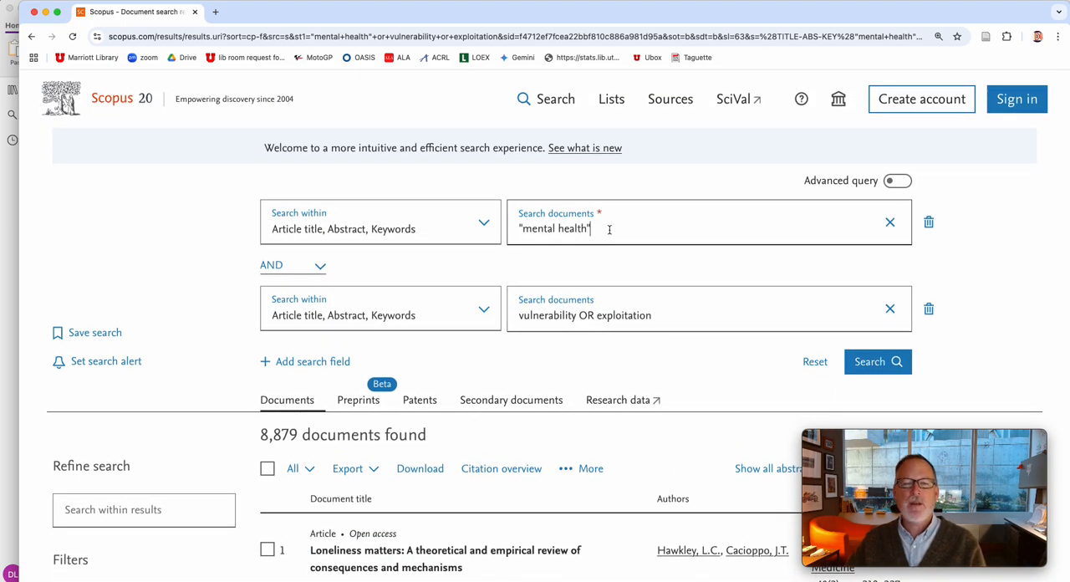
Step: Extend the first line to "mental health" OR depression OR anxiety and rerun, giving 25,391 documents, then add a third line
{"action": "type", "text": "OR depression OR an"}
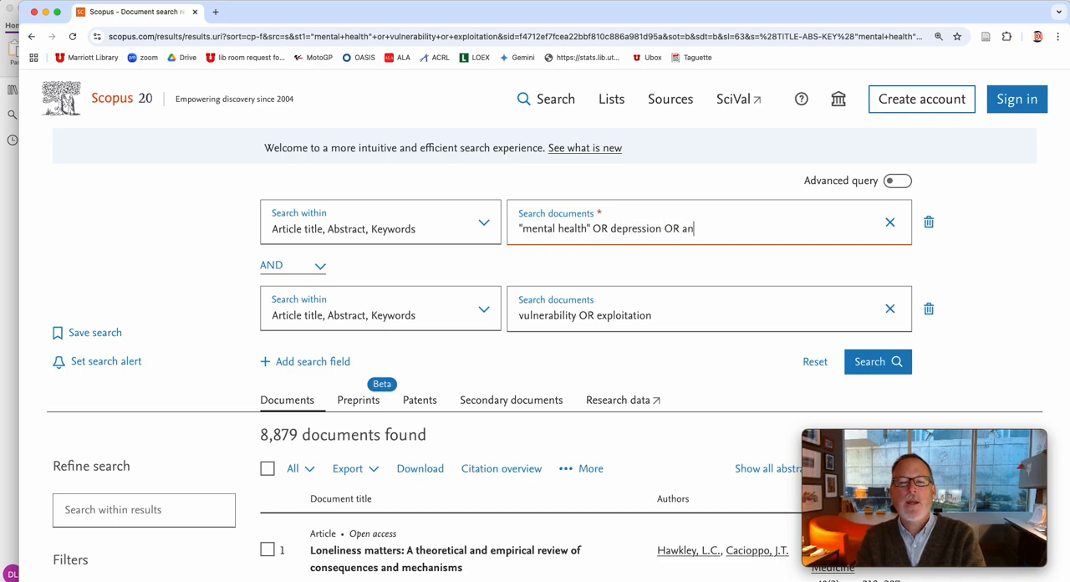
{"action": "type", "text": "xiety"}
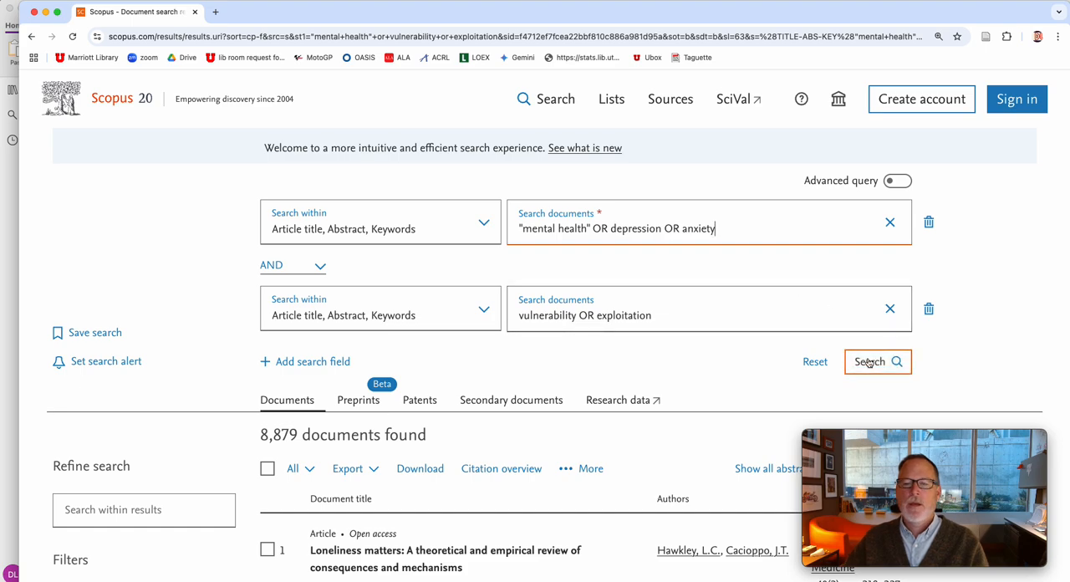
{"action": "left_click", "coordinate": [876, 361]}
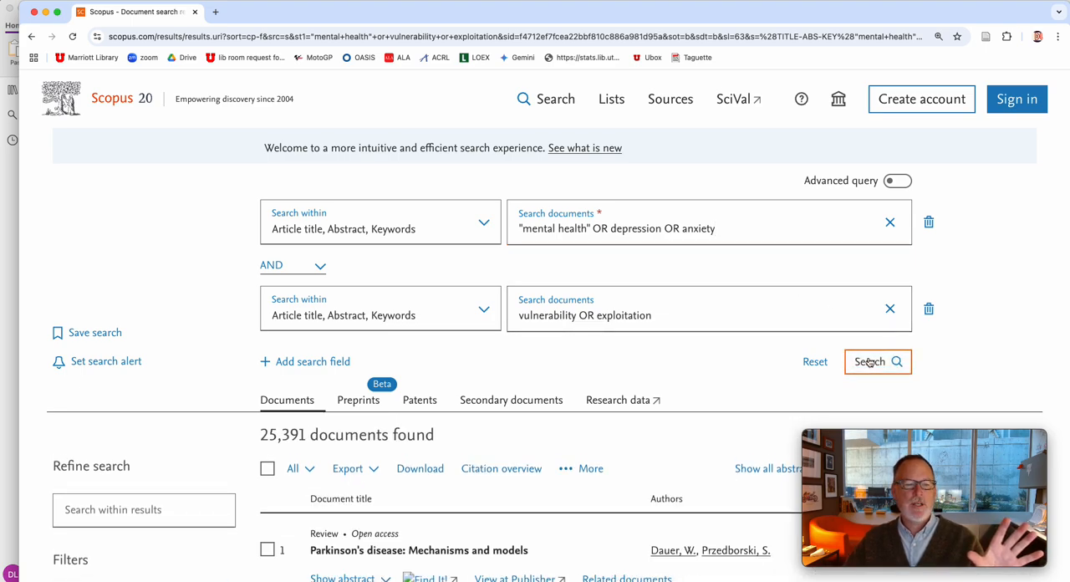
{"action": "scroll", "scroll_direction": "down", "scroll_amount": 3}
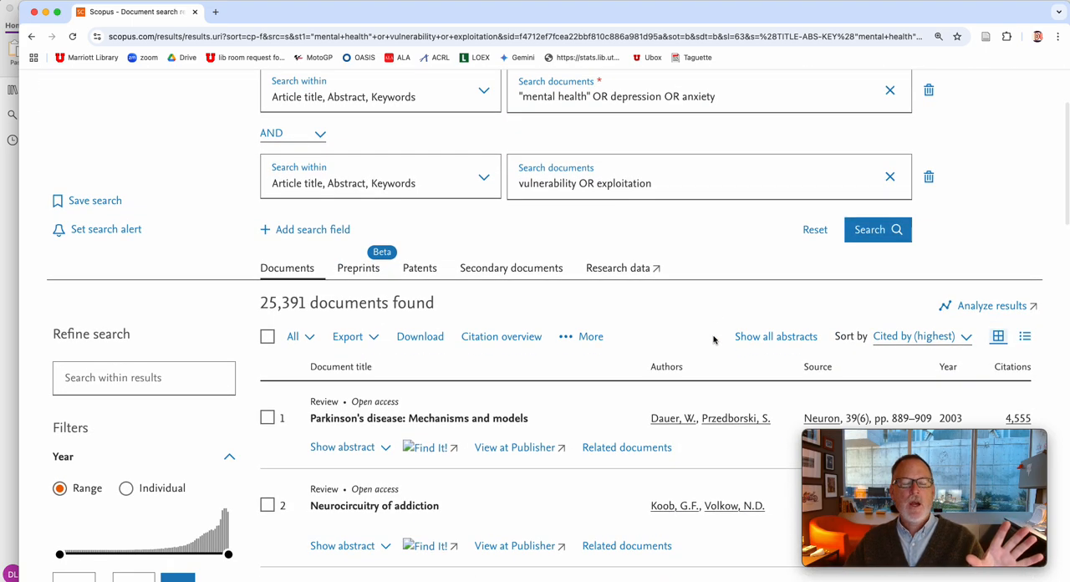
{"action": "scroll", "scroll_direction": "up", "scroll_amount": 3}
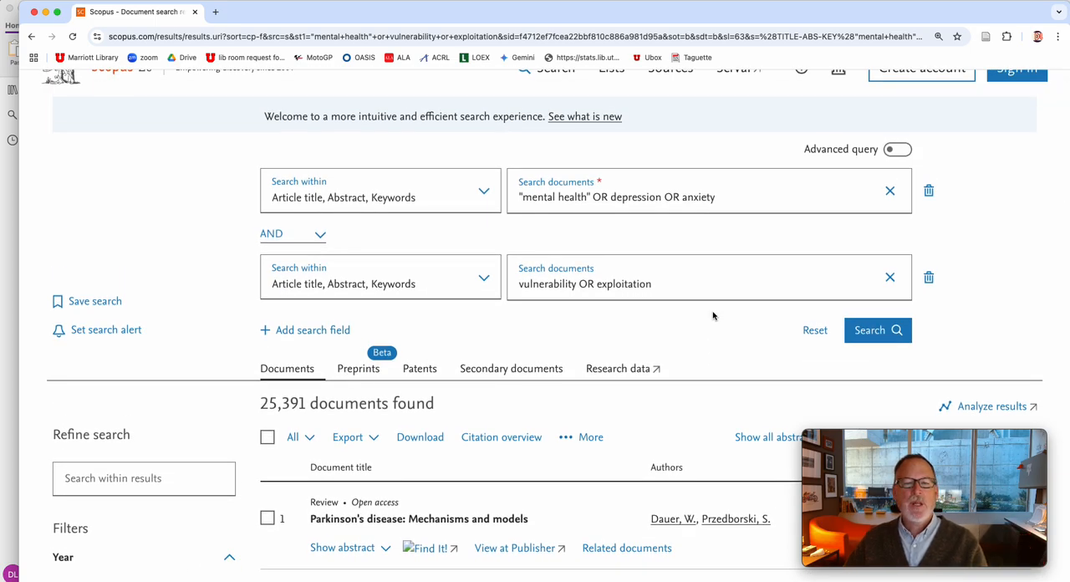
{"action": "mouse_move", "coordinate": [673, 314]}
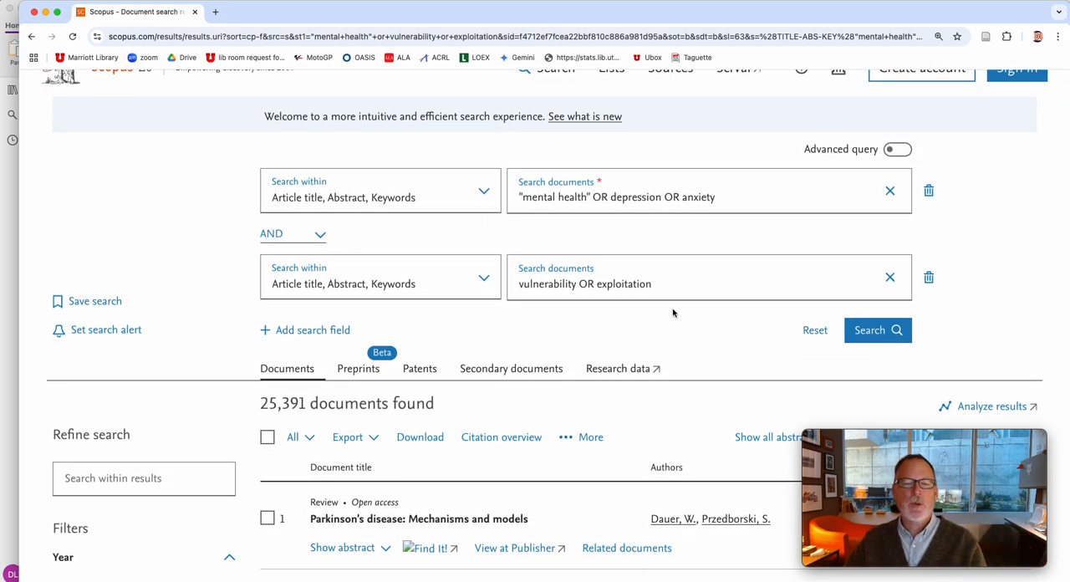
{"action": "left_click", "coordinate": [312, 329]}
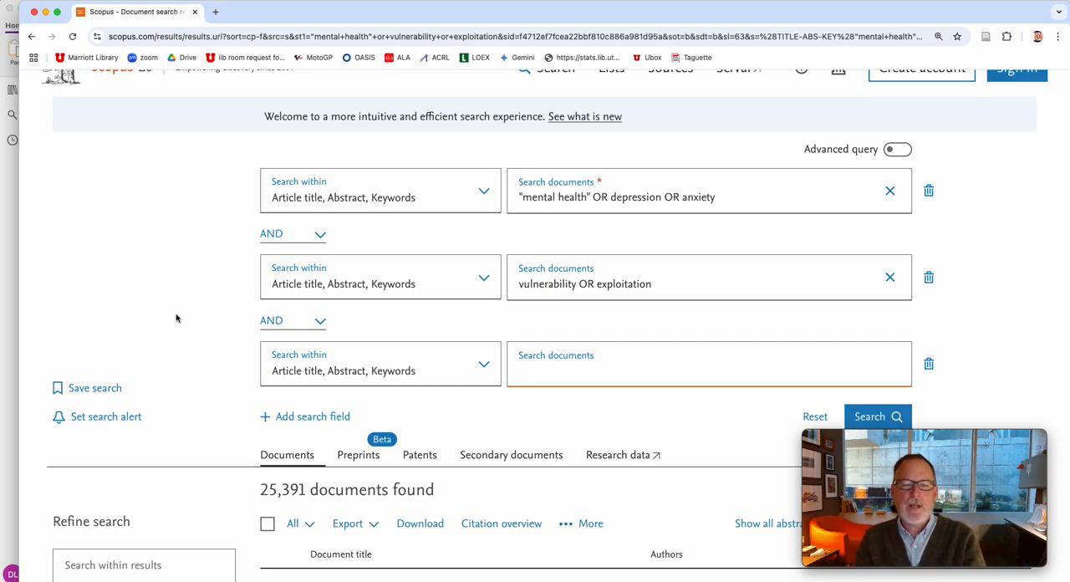
Step: Enter "social media" OR tiktok as the third concept line
{"action": "type", "text": "\"social media"}
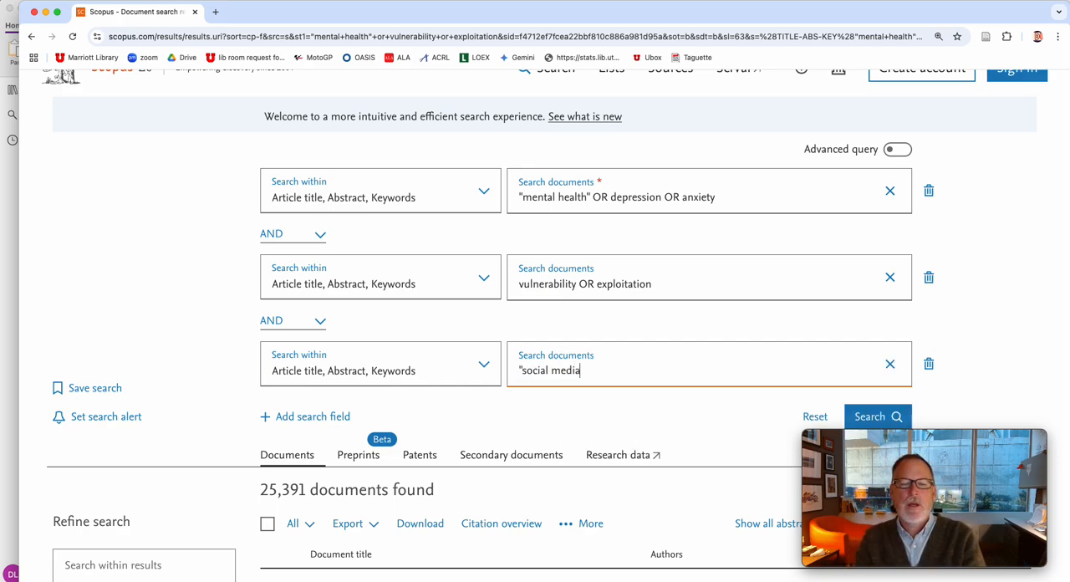
{"action": "type", "text": "OR"}
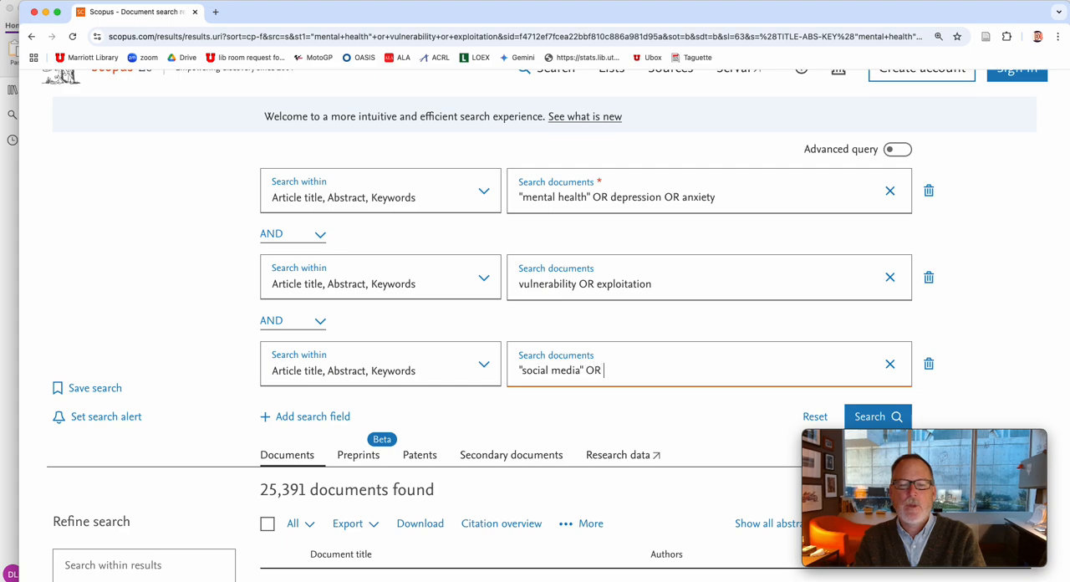
{"action": "type", "text": "tik"}
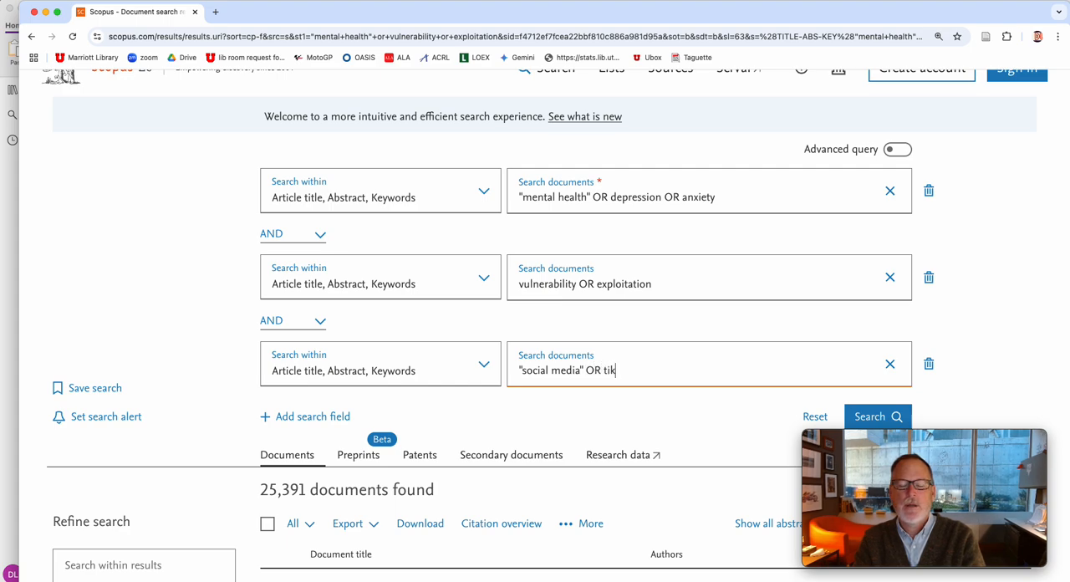
{"action": "type", "text": "tok"}
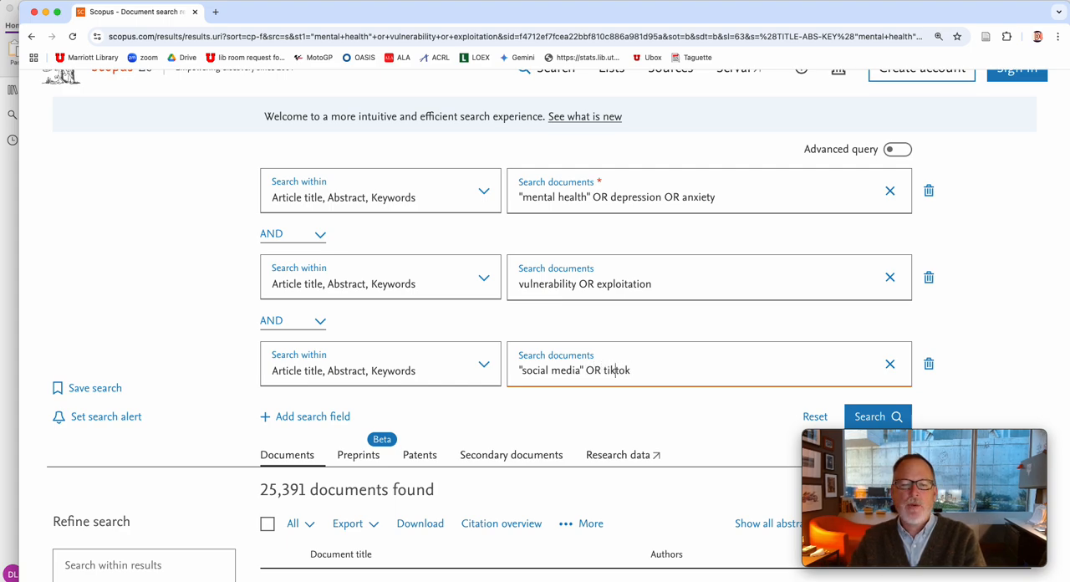
{"action": "type", "text": "\"social tiktok"}
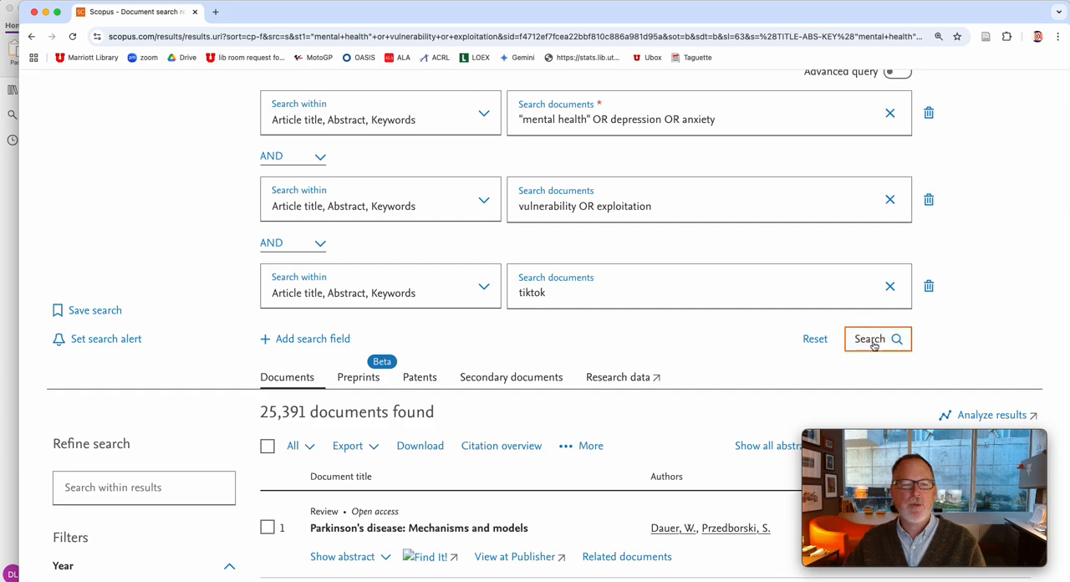
Step: Rerun with tiktok as the third concept and review the 7 results sorted by citations
{"action": "left_click", "coordinate": [876, 338]}
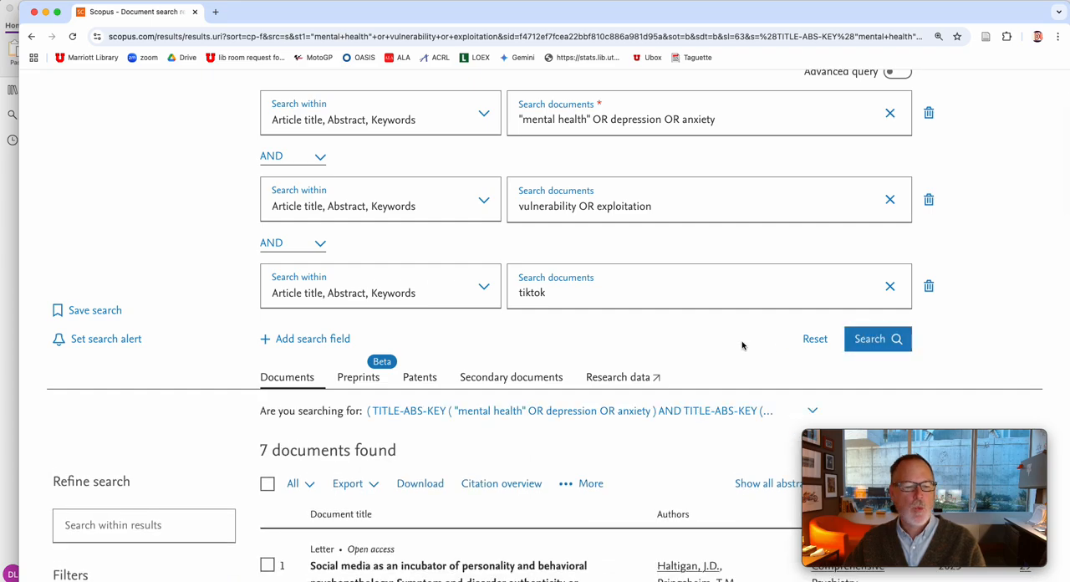
{"action": "scroll", "scroll_direction": "down", "scroll_amount": 3}
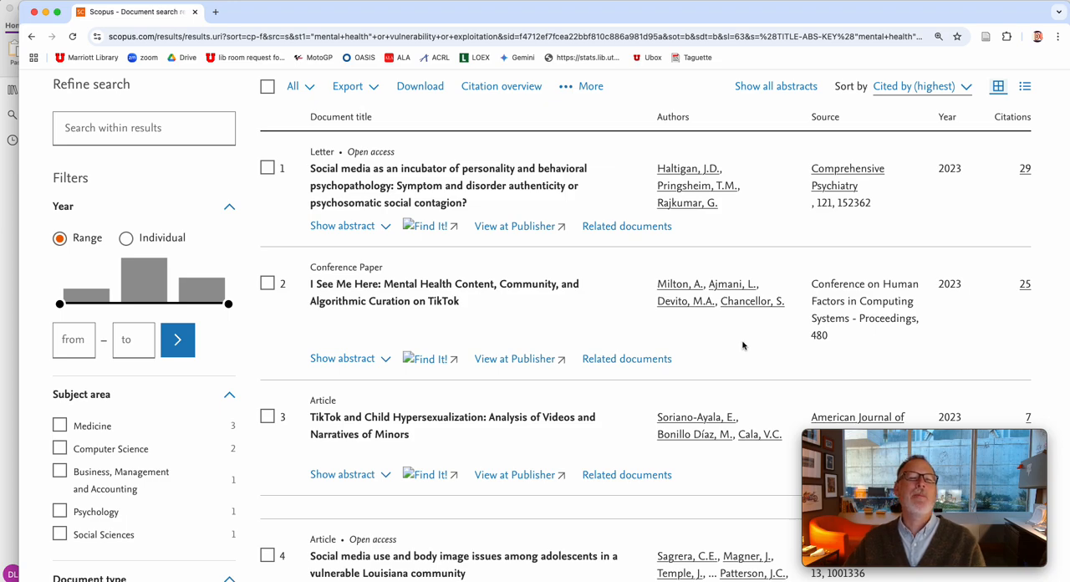
{"action": "mouse_move", "coordinate": [492, 214]}
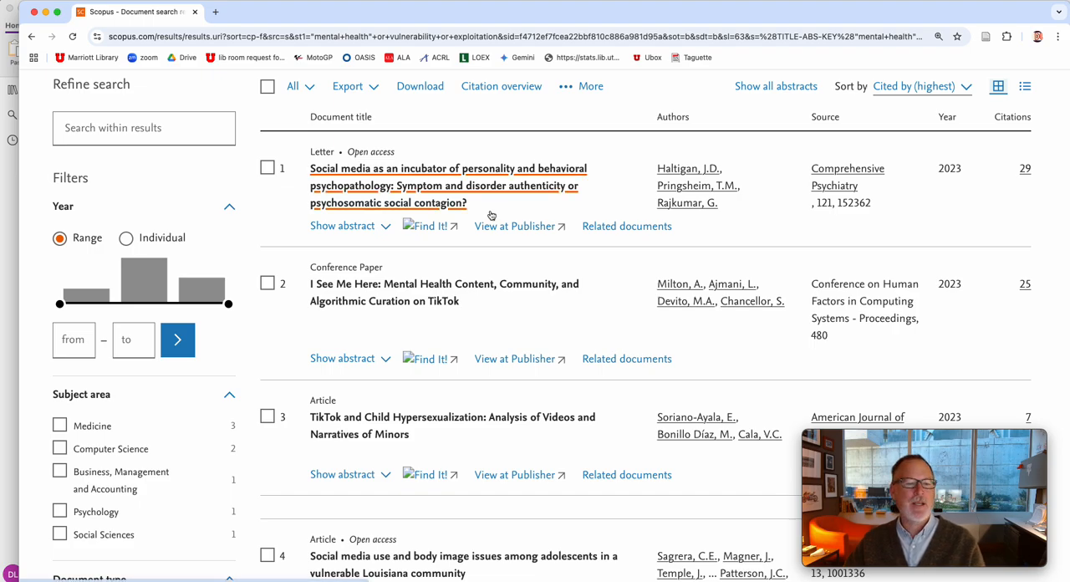
{"action": "scroll", "scroll_direction": "down", "scroll_amount": 3}
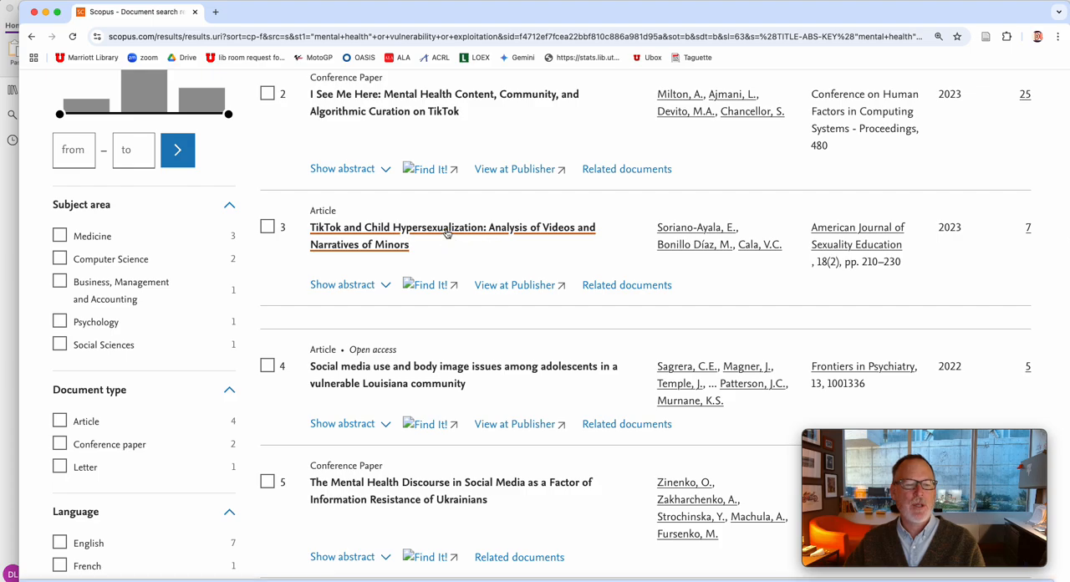
{"action": "mouse_move", "coordinate": [469, 351]}
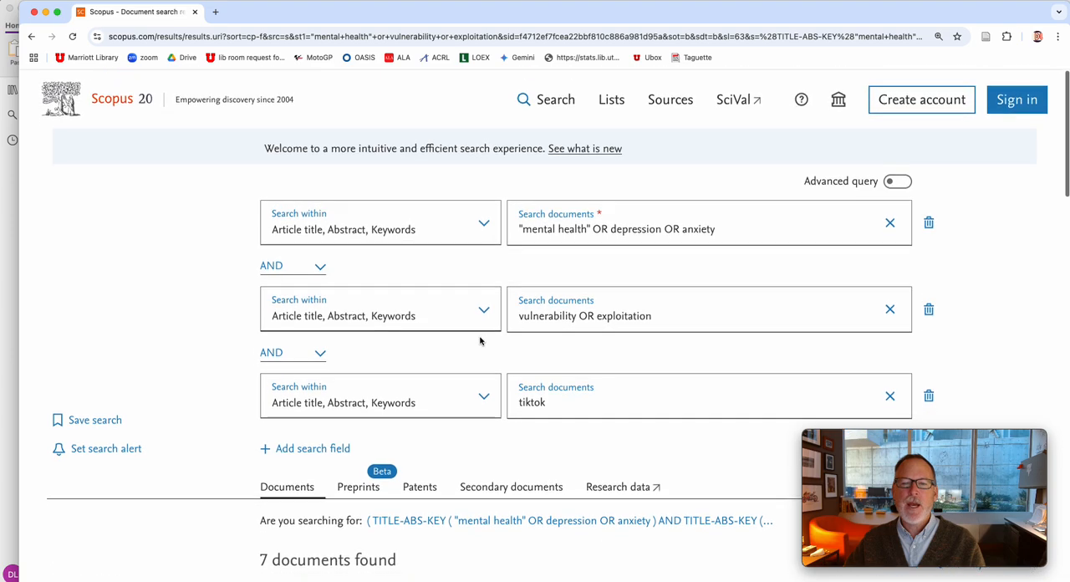
Step: Select the tiktok term in the third line so it can be replaced with healthcare
{"action": "triple_click", "coordinate": [615, 228]}
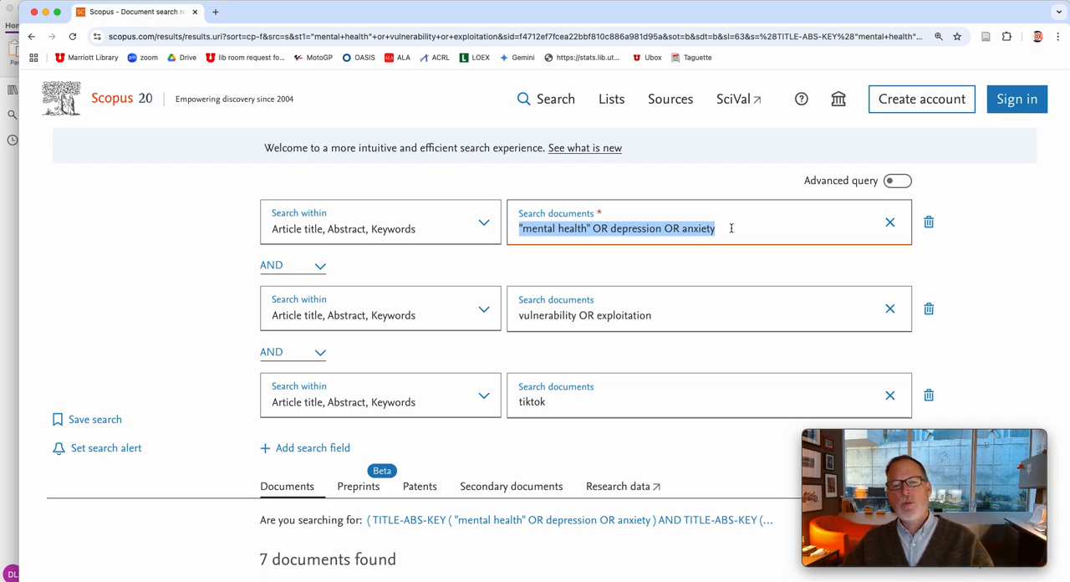
{"action": "triple_click", "coordinate": [585, 314]}
{"action": "type", "text": "healthcare"}
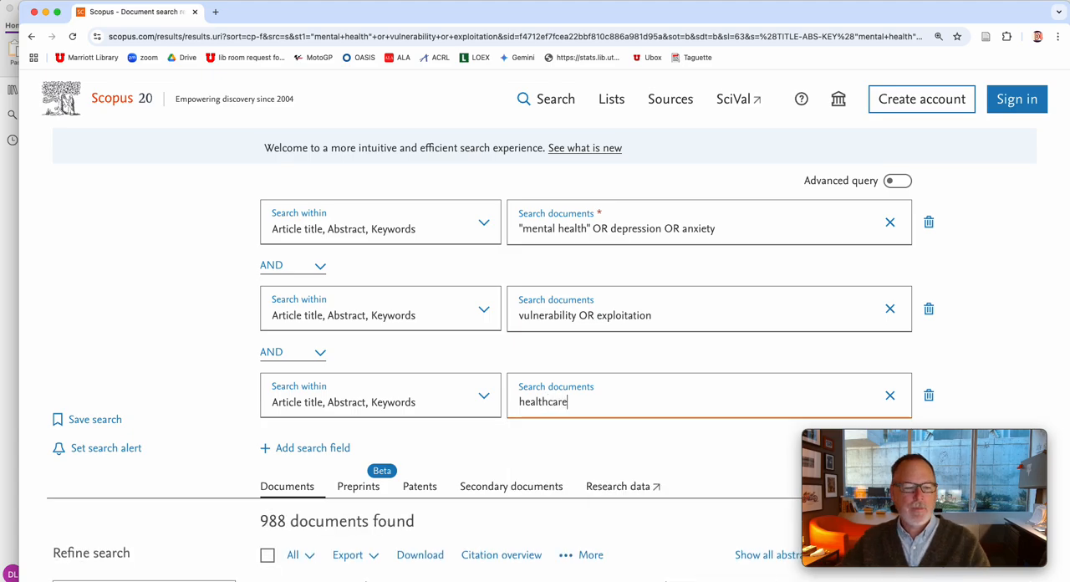
Step: Make the third line school OR classrooms and review the 1,509 results ranked by citations
{"action": "scroll", "scroll_direction": "down", "scroll_amount": 3}
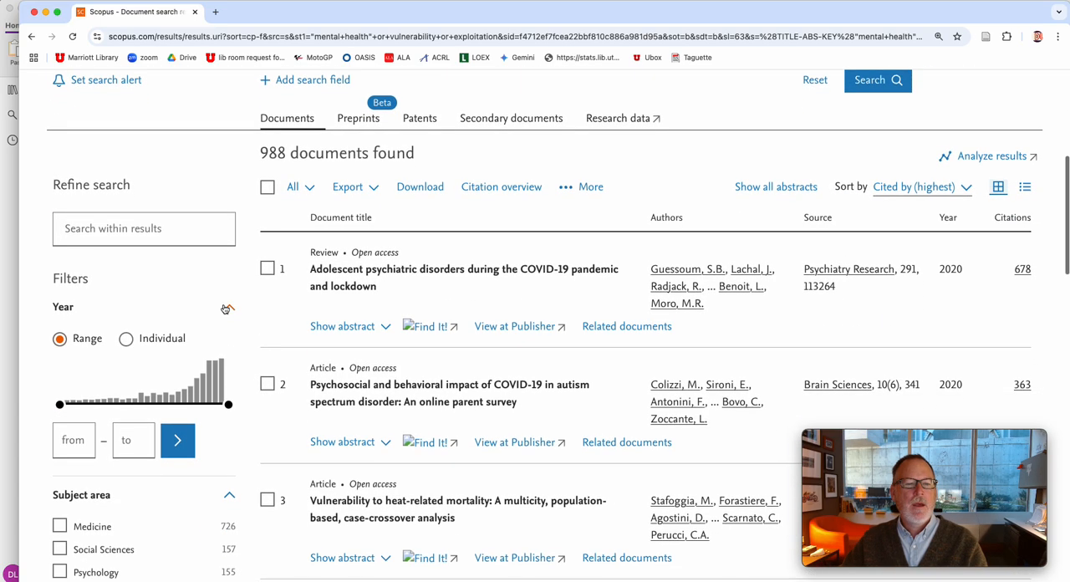
{"action": "mouse_move", "coordinate": [384, 305]}
{"action": "type", "text": "school"}
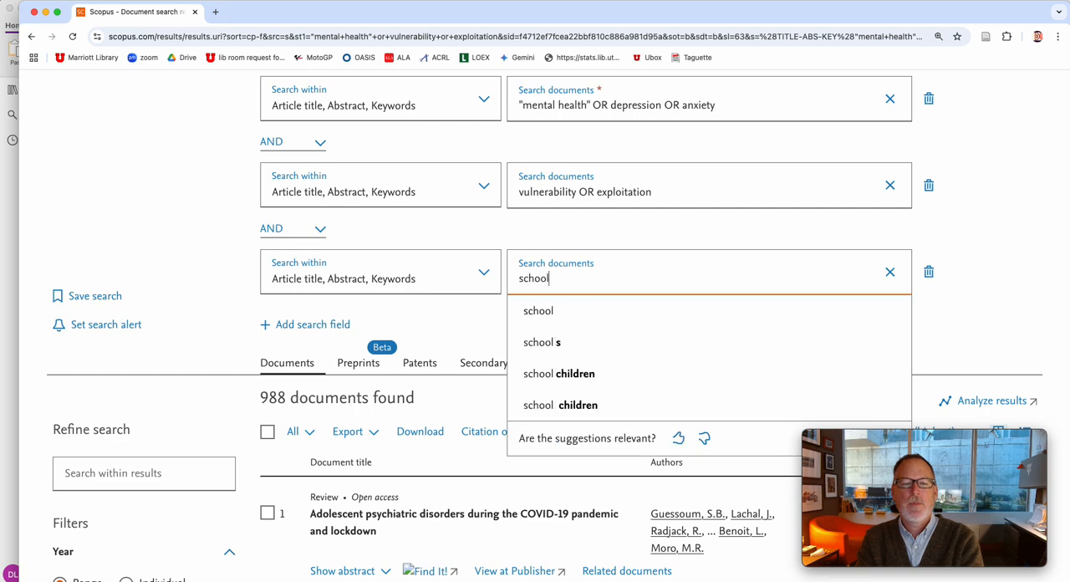
{"action": "type", "text": "OR classrooms"}
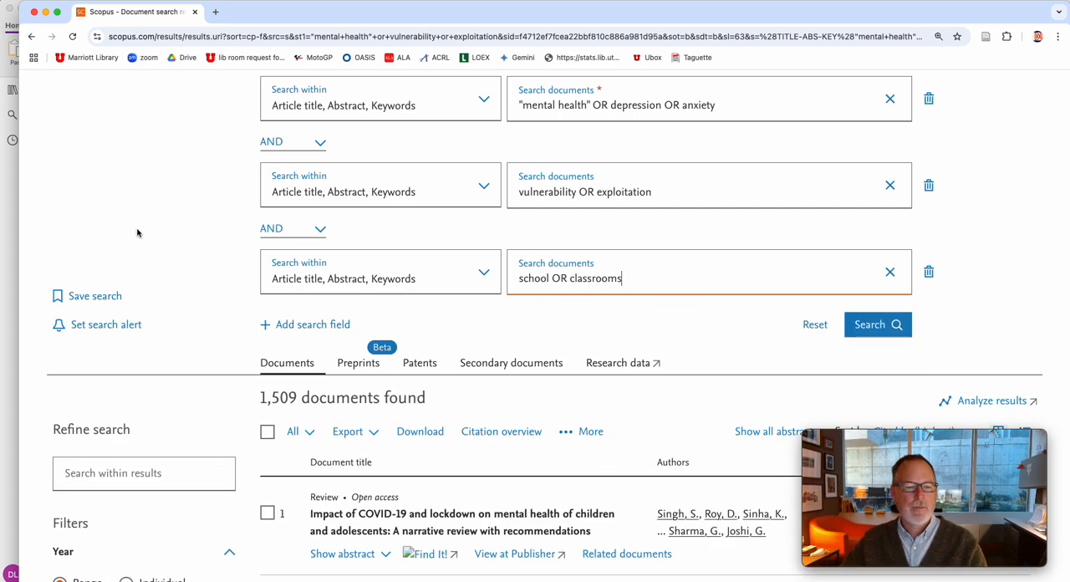
{"action": "scroll", "scroll_direction": "down", "scroll_amount": 3}
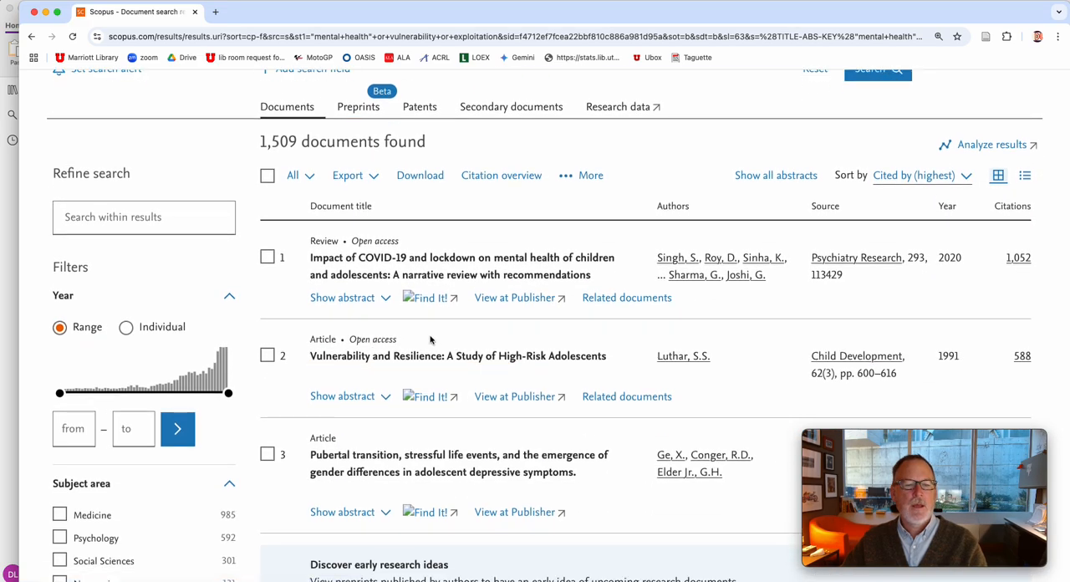
{"action": "scroll", "scroll_direction": "down", "scroll_amount": 3}
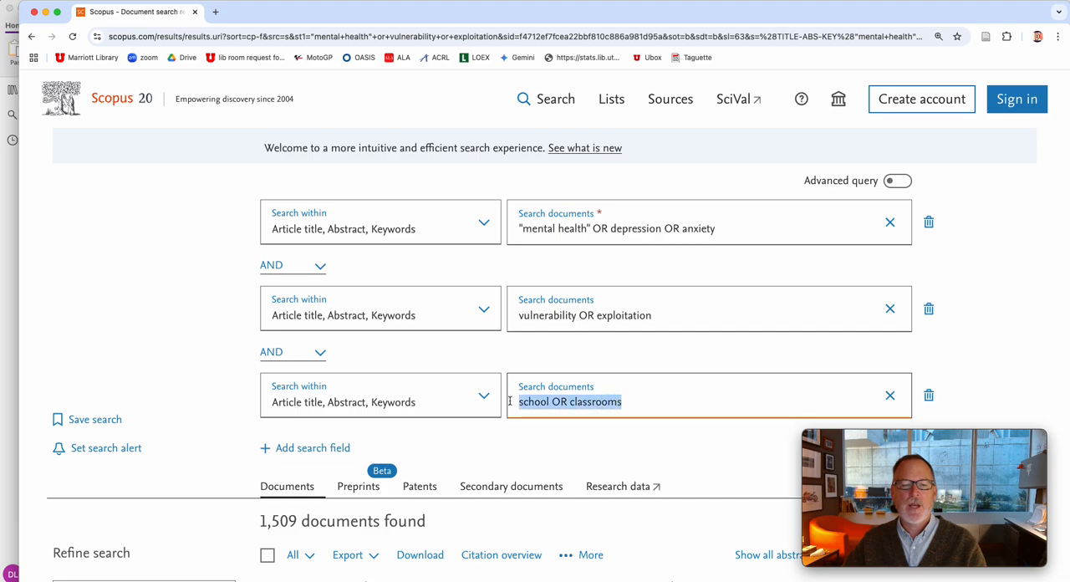
Step: Make monsanto the third concept and rerun the search, which finds 1 document
{"action": "type", "text": "monsanto OR"}
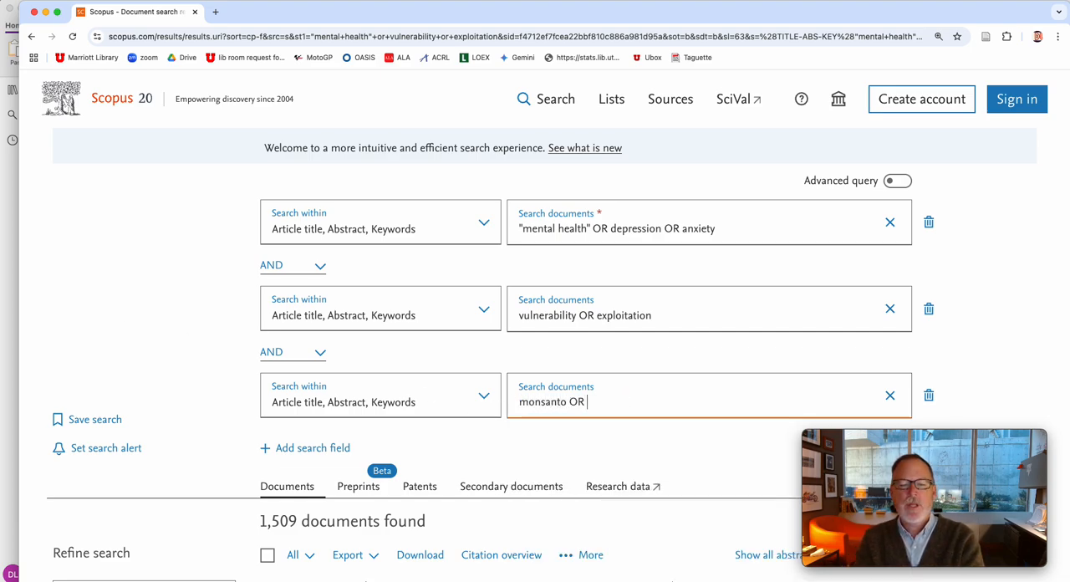
{"action": "type", "text": "agr"}
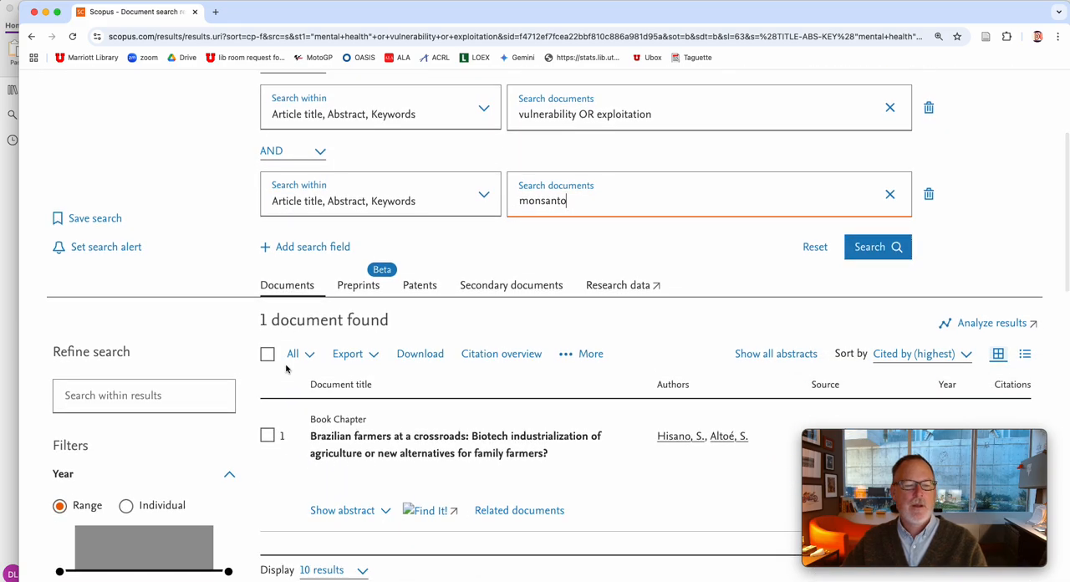
{"action": "scroll", "scroll_direction": "up", "scroll_amount": 3}
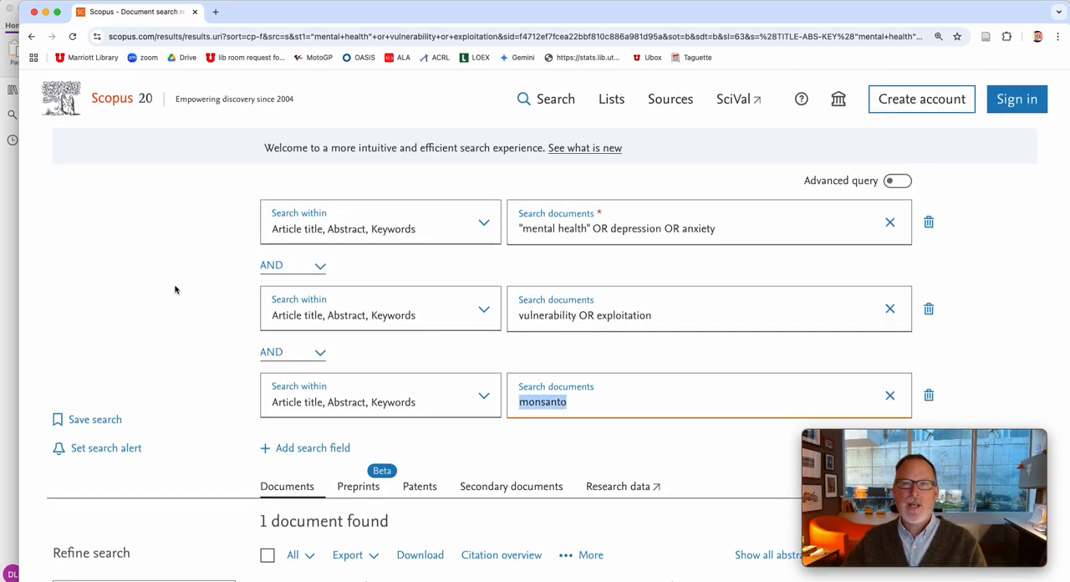
{"action": "mouse_move", "coordinate": [187, 284]}
{"action": "type", "text": "nike OR adi"}
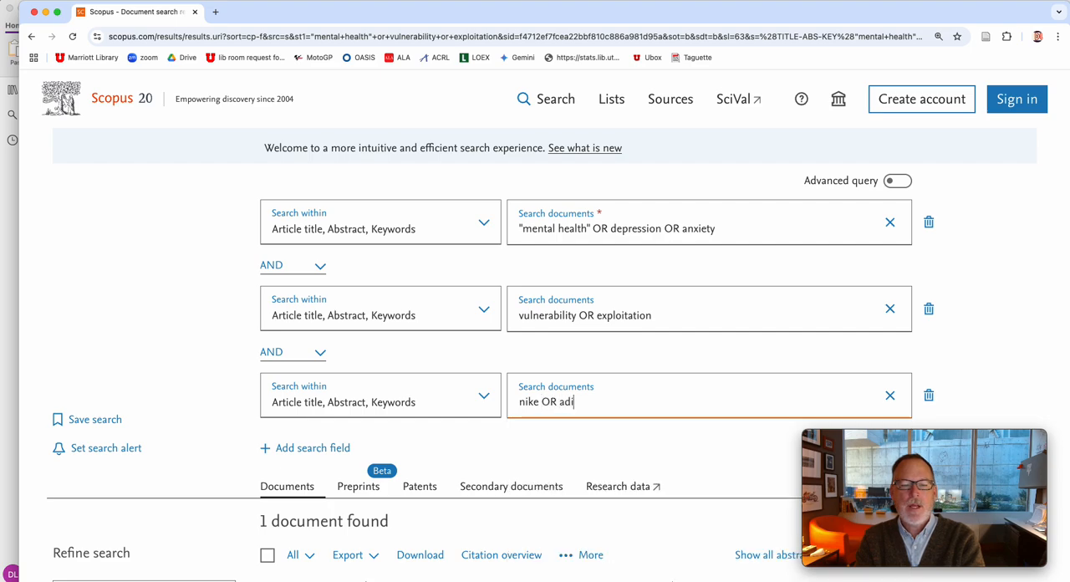
Step: Replace the third concept with nike OR adidas OR puma, which finds no documents
{"action": "type", "text": "das OR"}
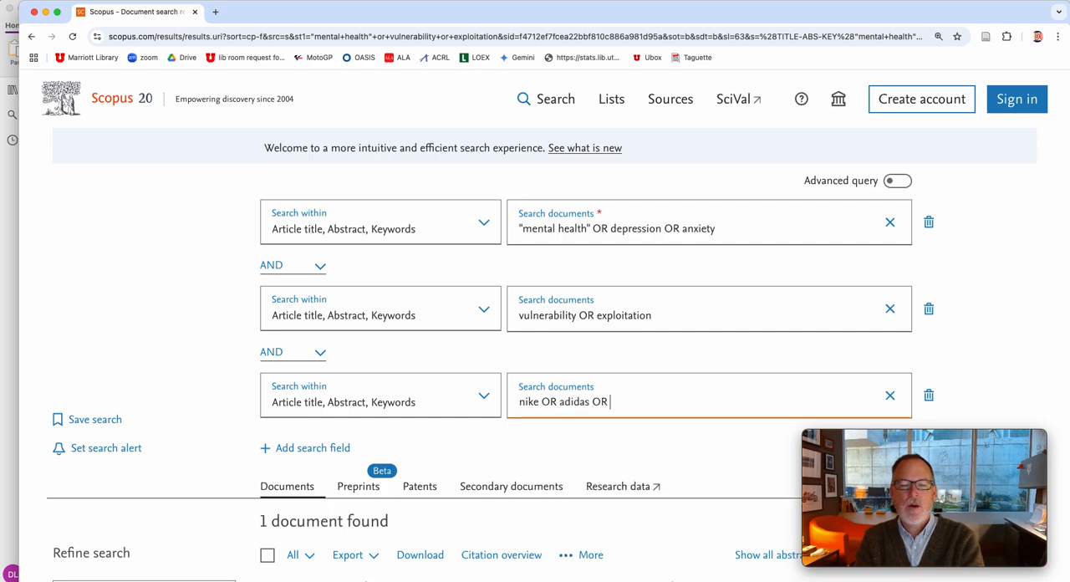
{"action": "type", "text": "yes"}
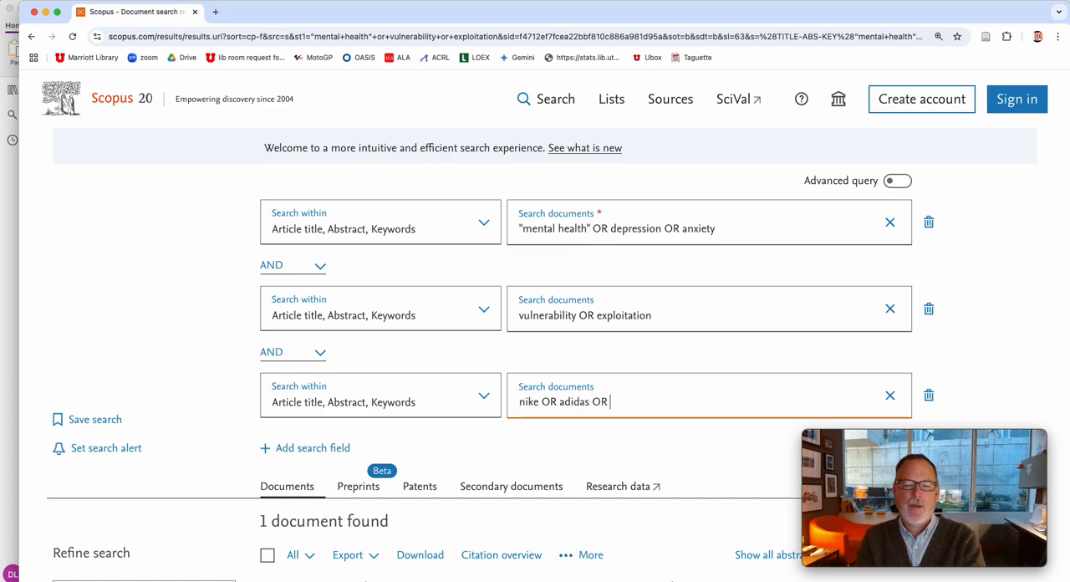
{"action": "type", "text": "puma"}
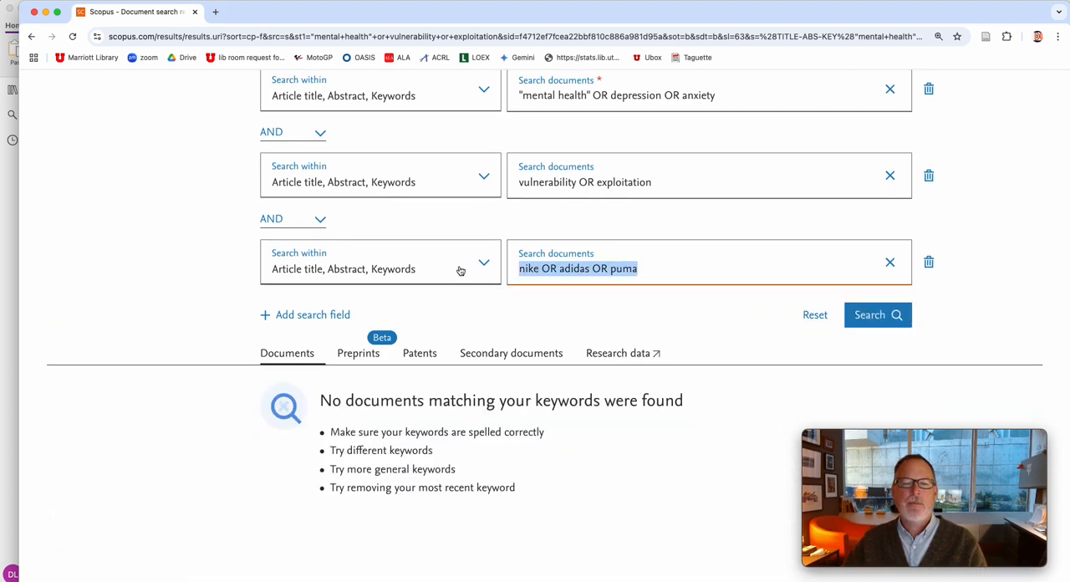
Step: Clear the brand names, enter vaping as the third concept and rerun the search for 18 documents
{"action": "left_click", "coordinate": [889, 261]}
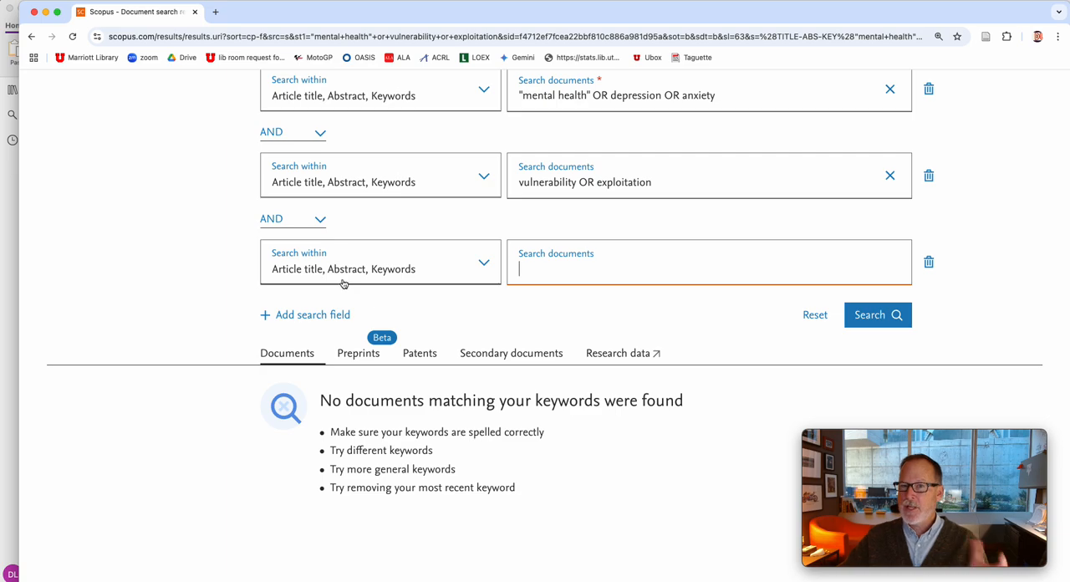
{"action": "mouse_move", "coordinate": [337, 281]}
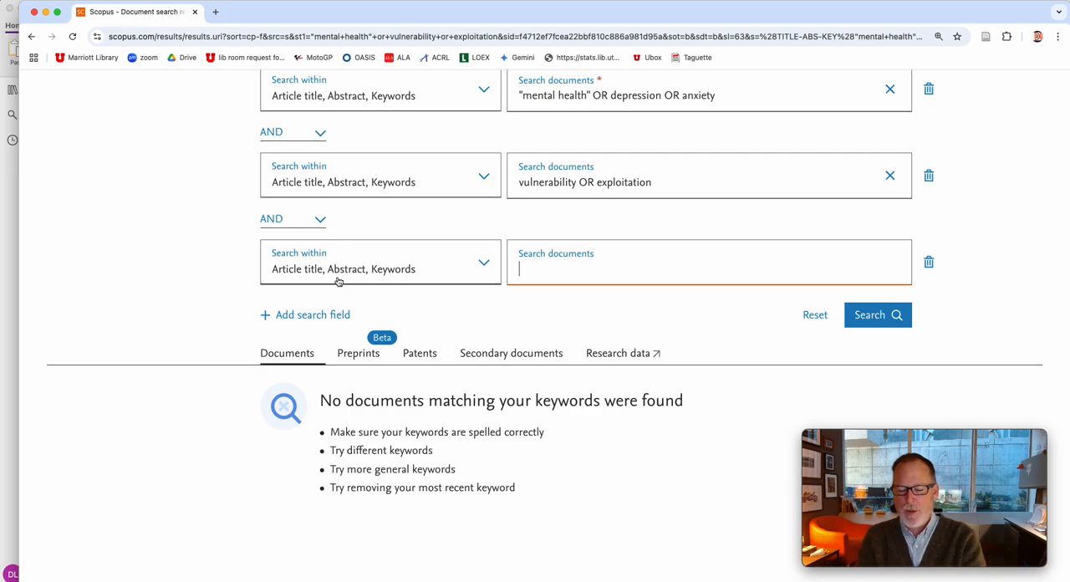
{"action": "type", "text": "vaping"}
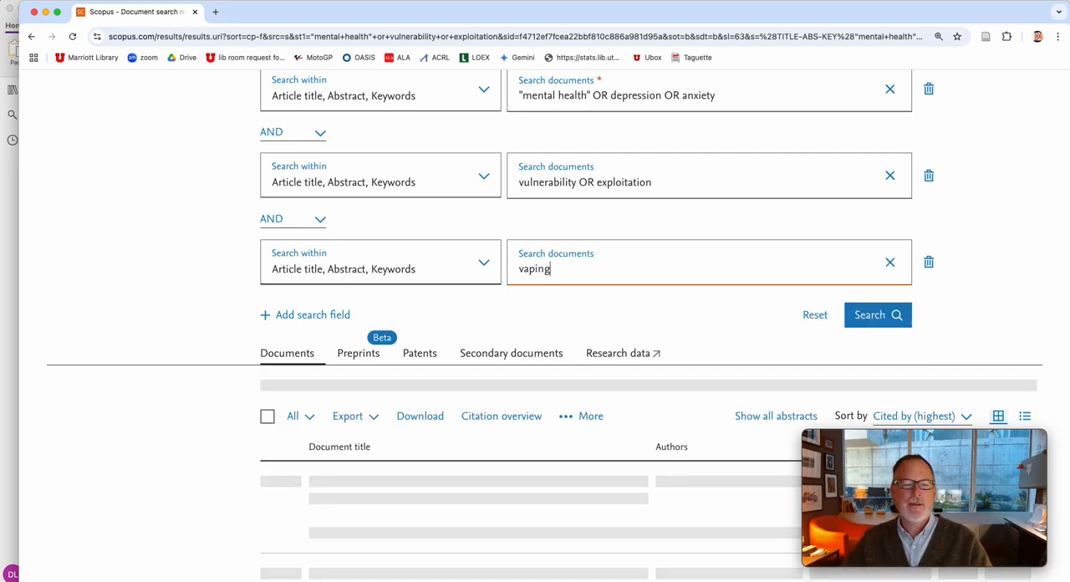
{"action": "left_click", "coordinate": [877, 315]}
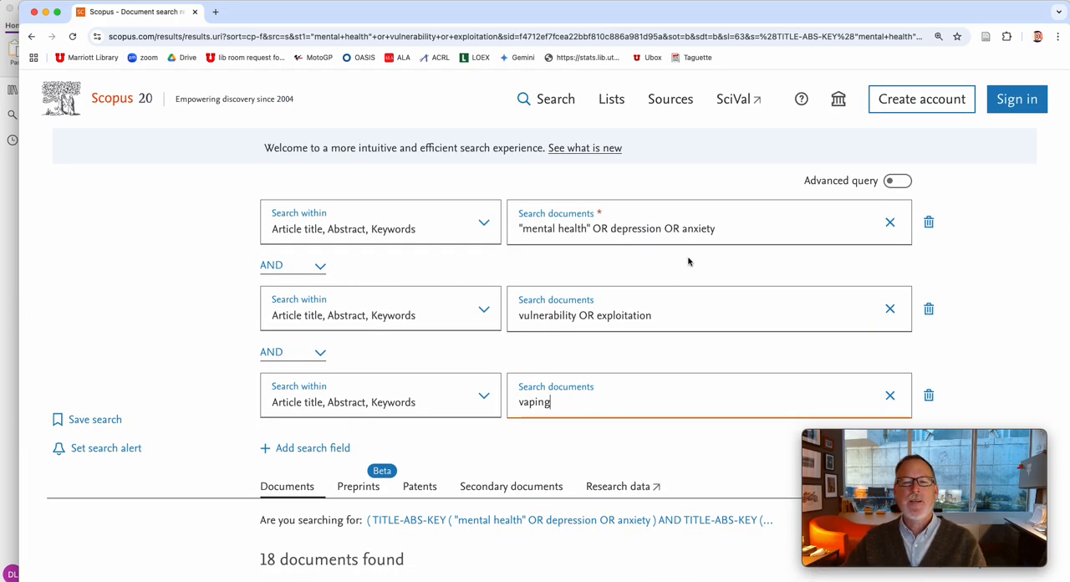
{"action": "mouse_move", "coordinate": [707, 260]}
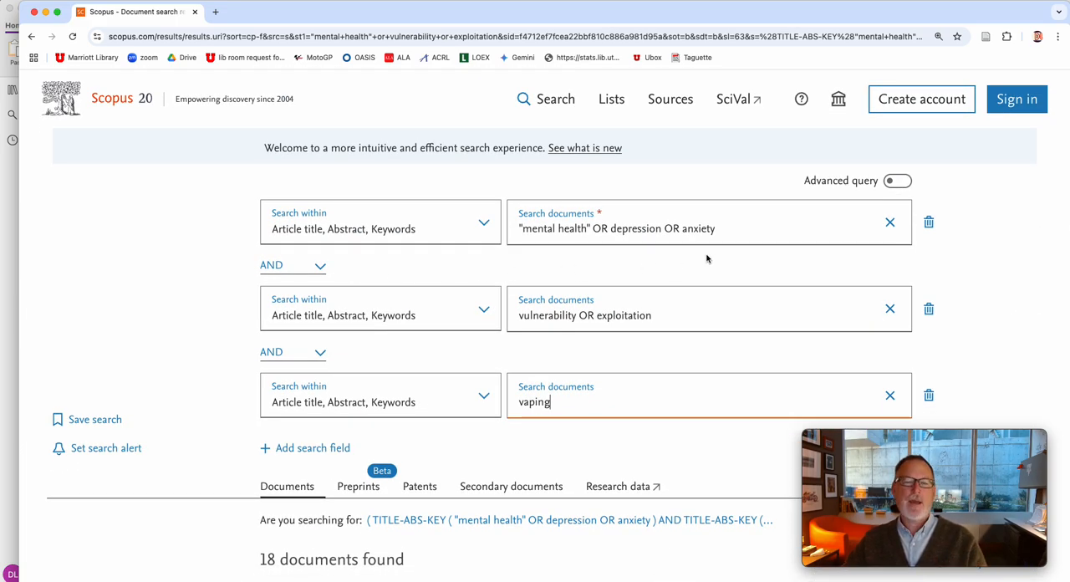
{"action": "mouse_move", "coordinate": [448, 288]}
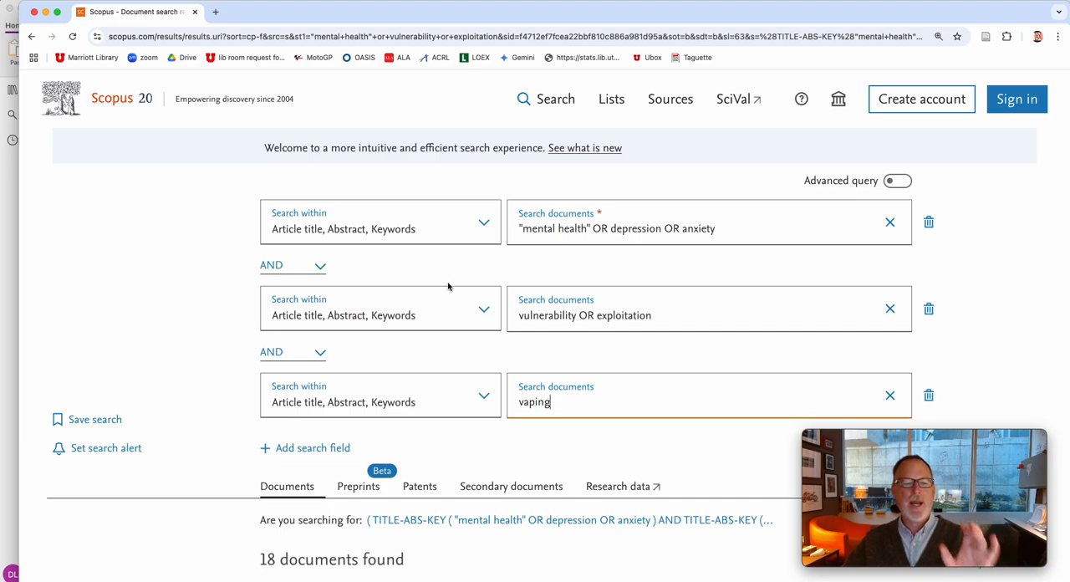
Step: Clear the vulnerability OR exploitation line and search mental health AND vaping alone, returning 741 documents
{"action": "left_click", "coordinate": [313, 448]}
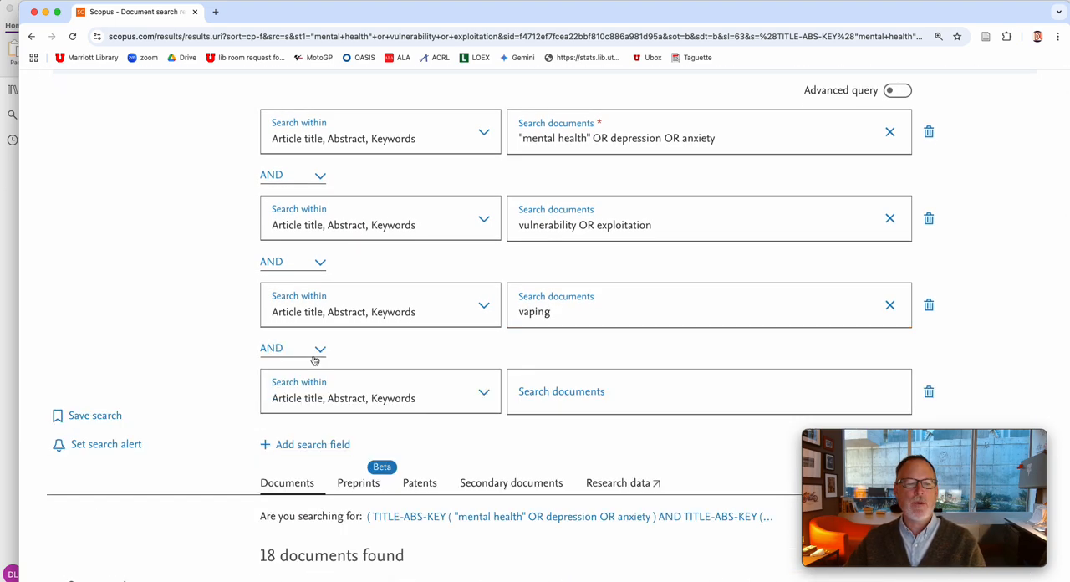
{"action": "scroll", "scroll_direction": "up", "scroll_amount": 3}
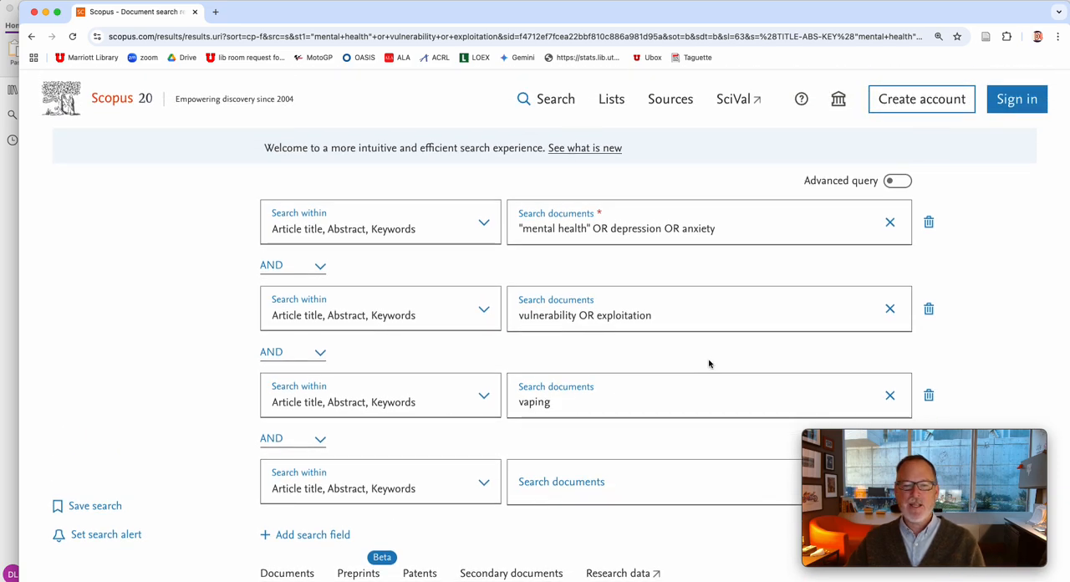
{"action": "left_click", "coordinate": [890, 308]}
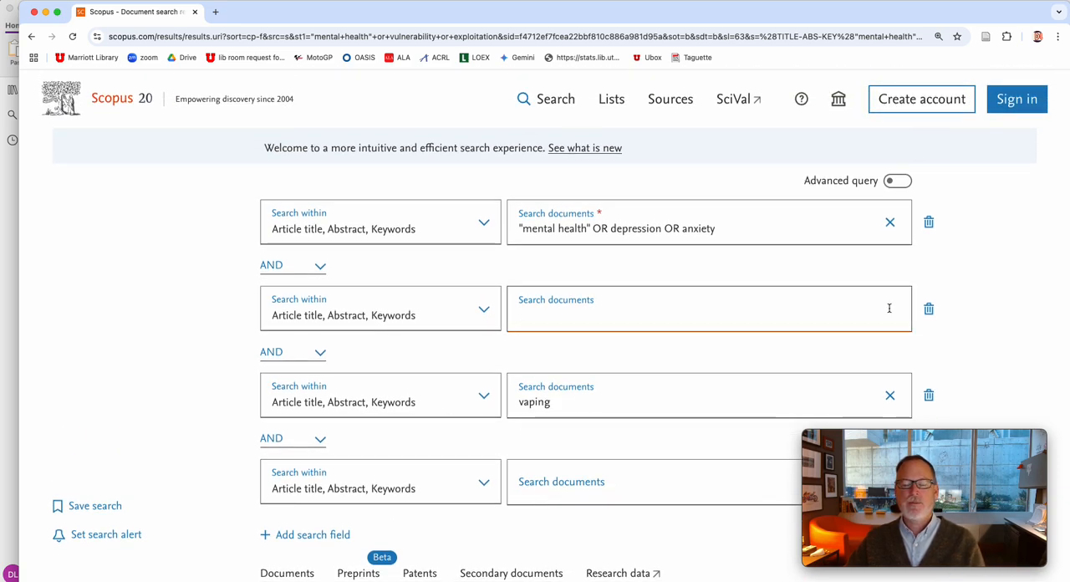
{"action": "left_click", "coordinate": [870, 315]}
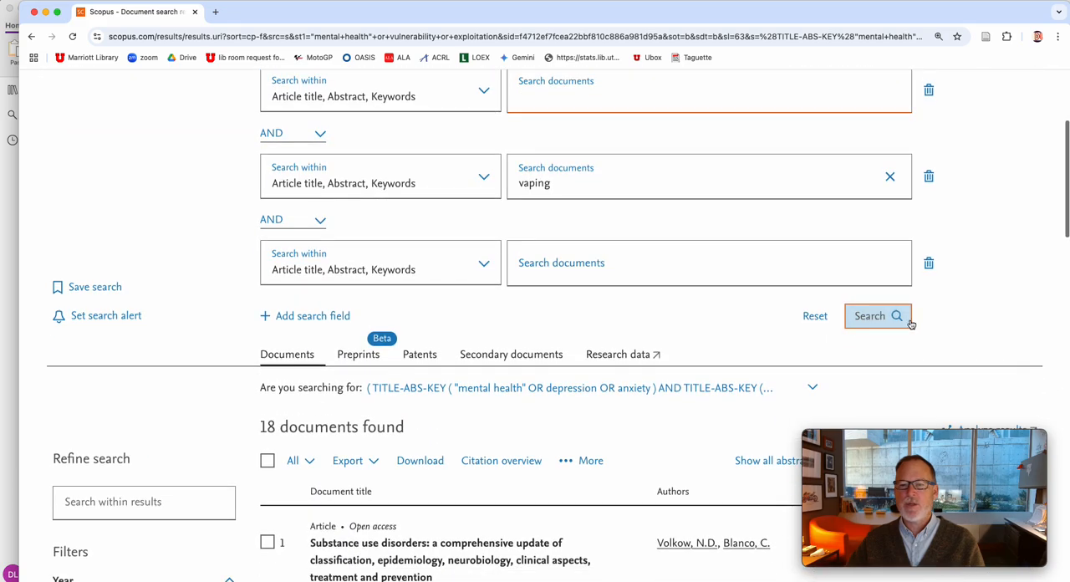
{"action": "left_click", "coordinate": [876, 314]}
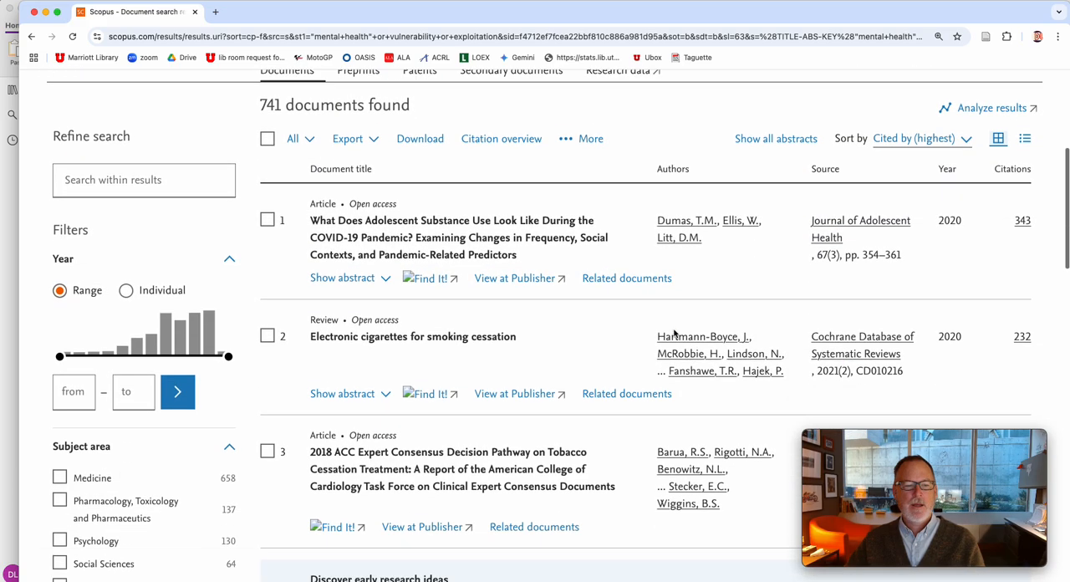
{"action": "scroll", "scroll_direction": "up", "scroll_amount": 3}
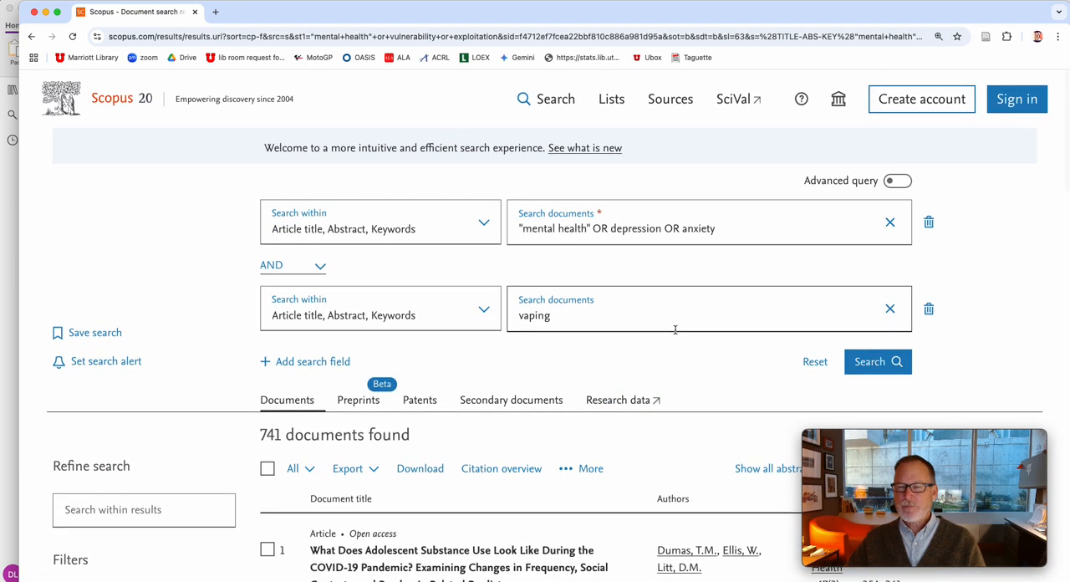